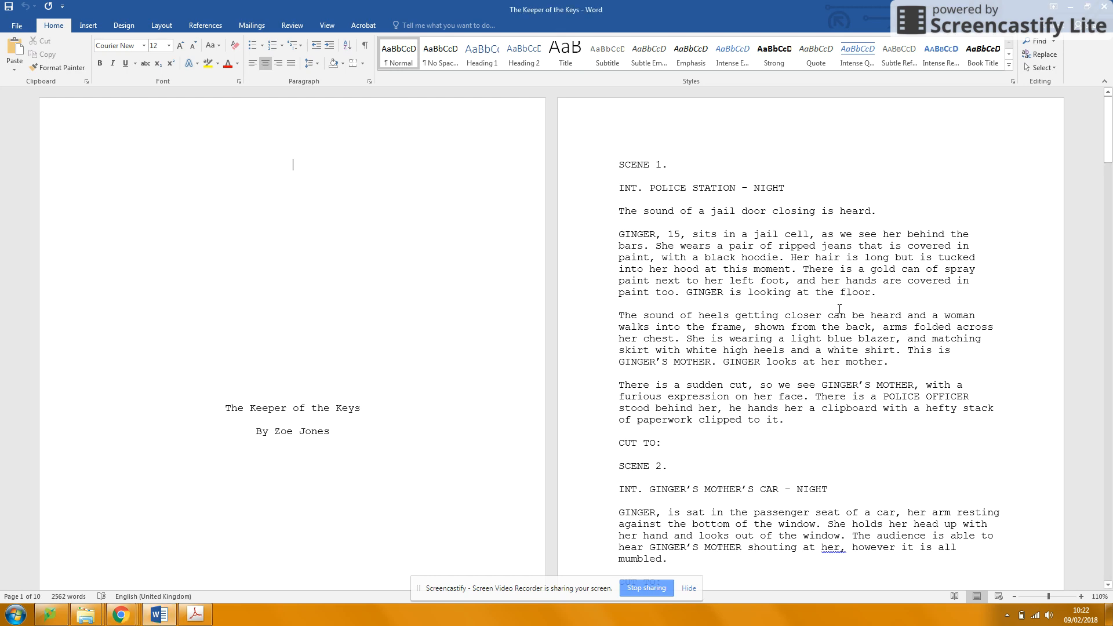
# - Select GINGER's hair sentence 'Her hair is long but is tucked into her hood' for trimming
pyautogui.scroll(-3)
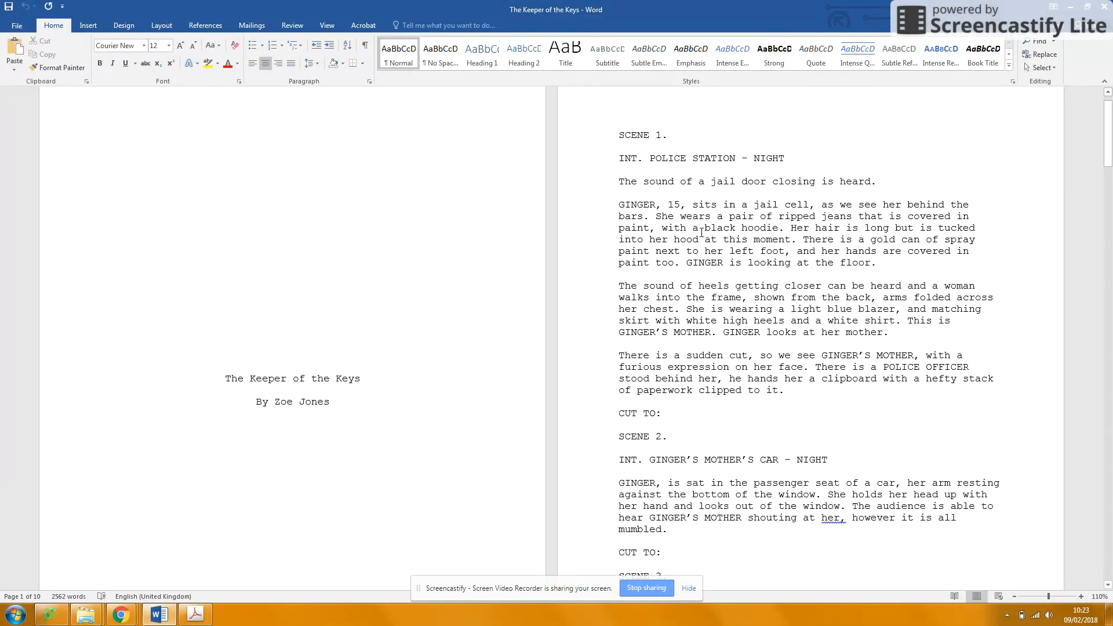
pyautogui.doubleClick(708, 262)
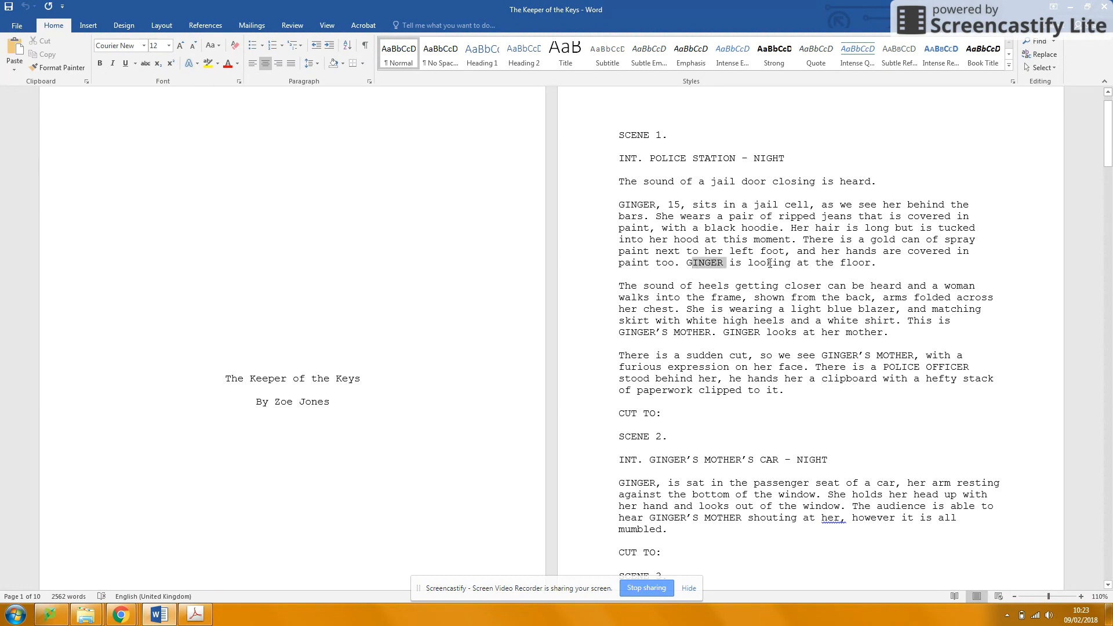
pyautogui.moveTo(688, 263); pyautogui.dragTo(875, 262)
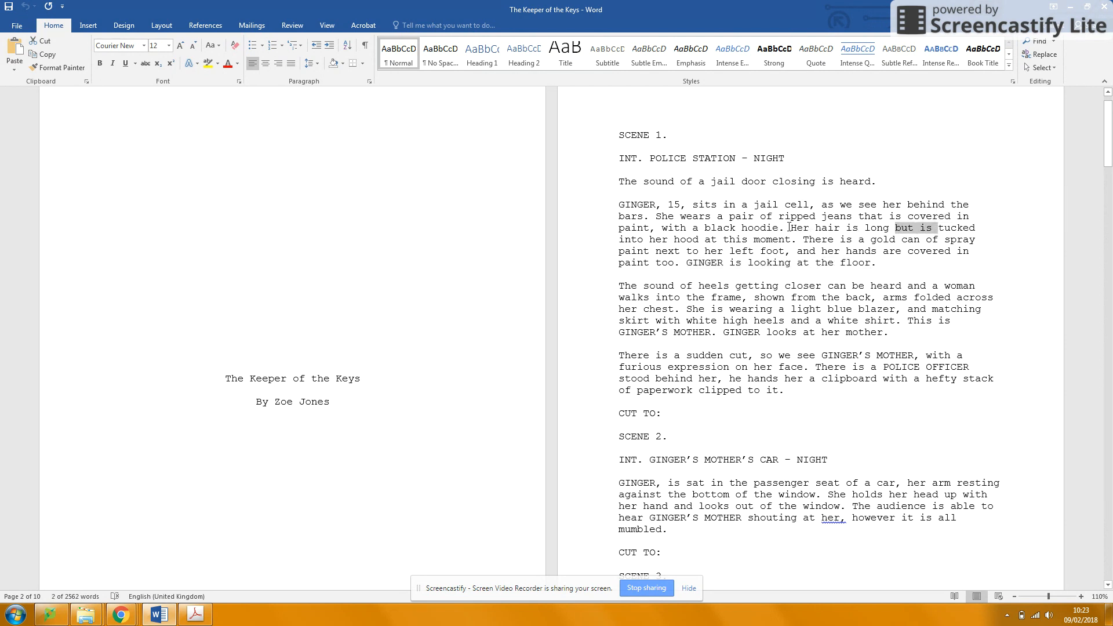
pyautogui.moveTo(790, 228); pyautogui.dragTo(789, 239)
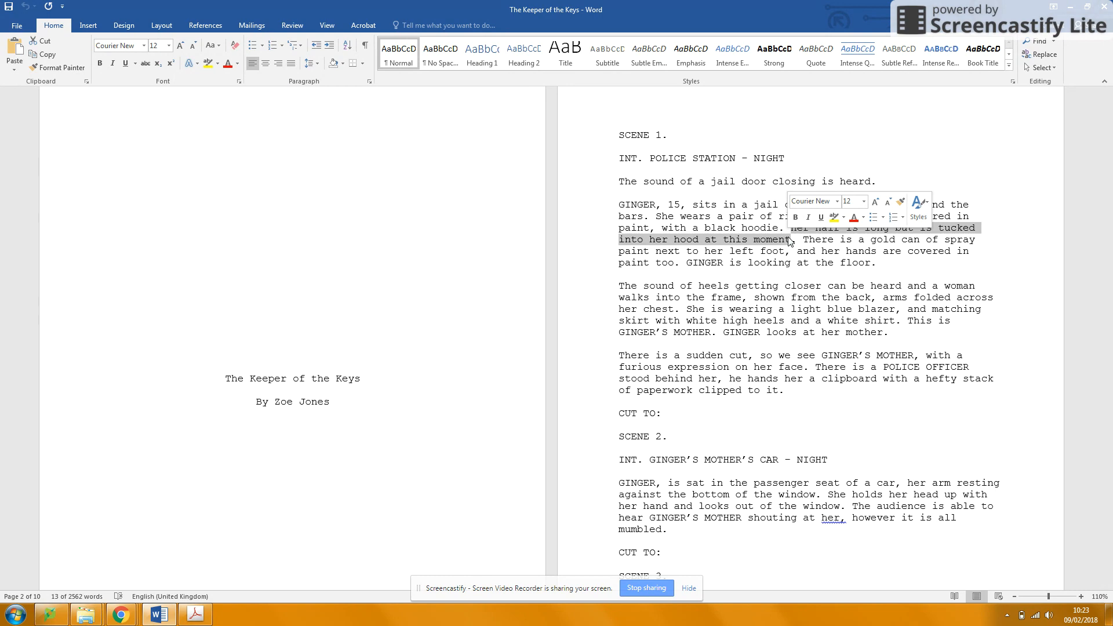
pyautogui.moveTo(806, 281)
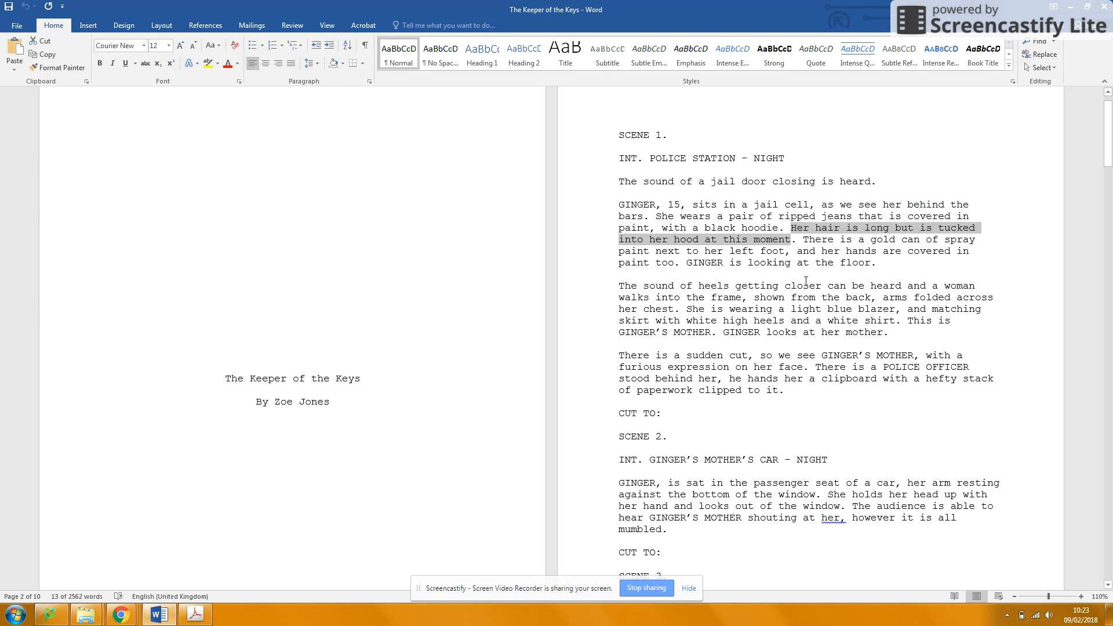
pyautogui.scroll(-3)
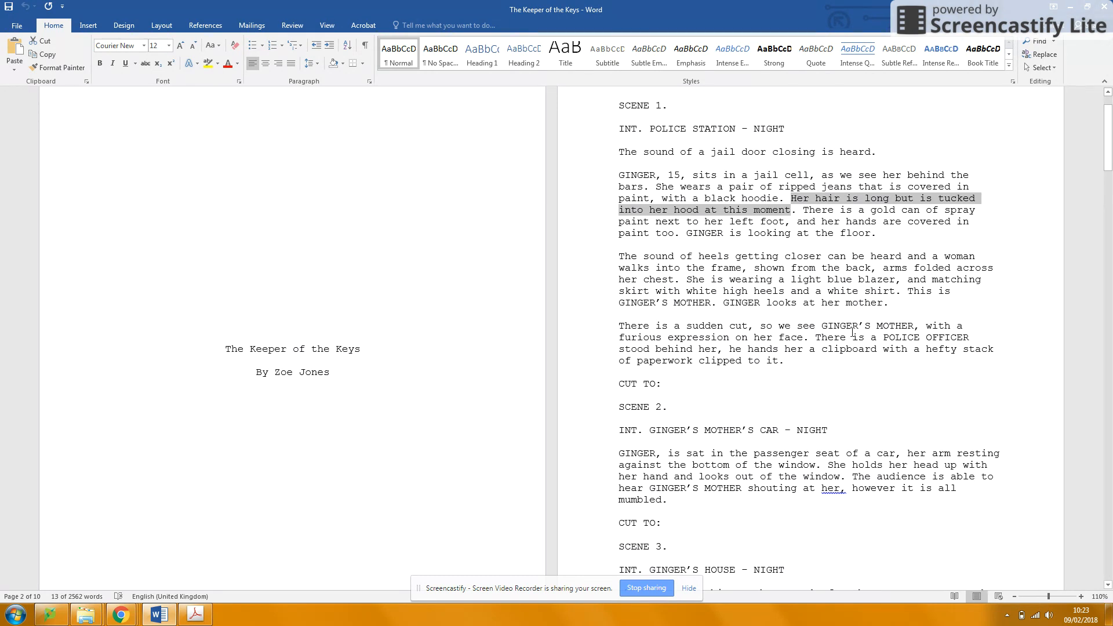
pyautogui.moveTo(796, 274)
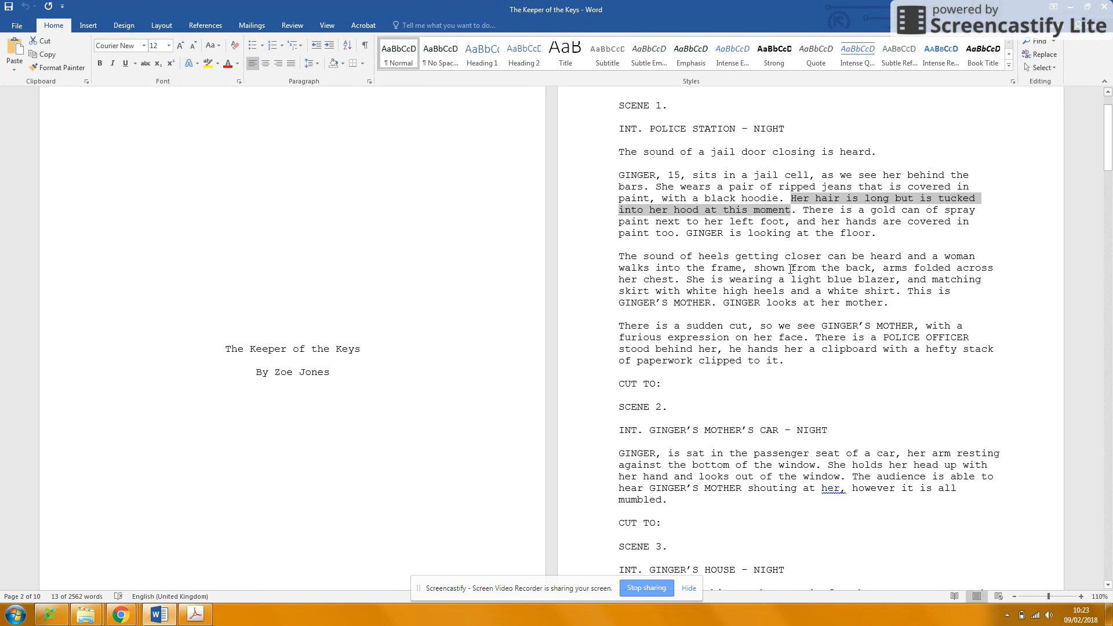
pyautogui.moveTo(868, 284)
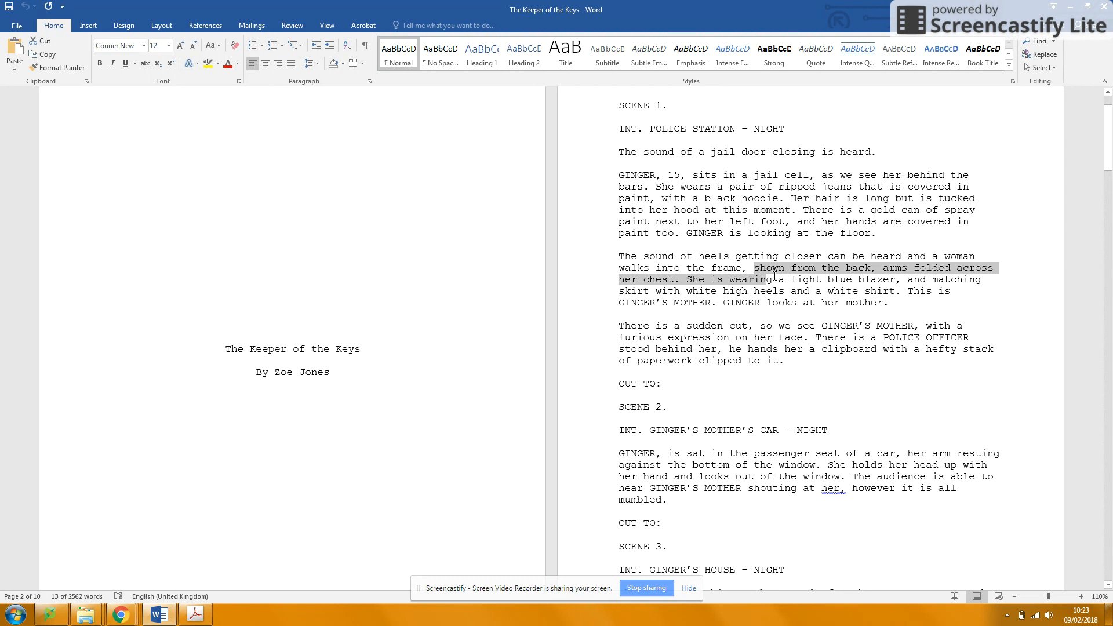
pyautogui.moveTo(771, 279); pyautogui.dragTo(896, 291)
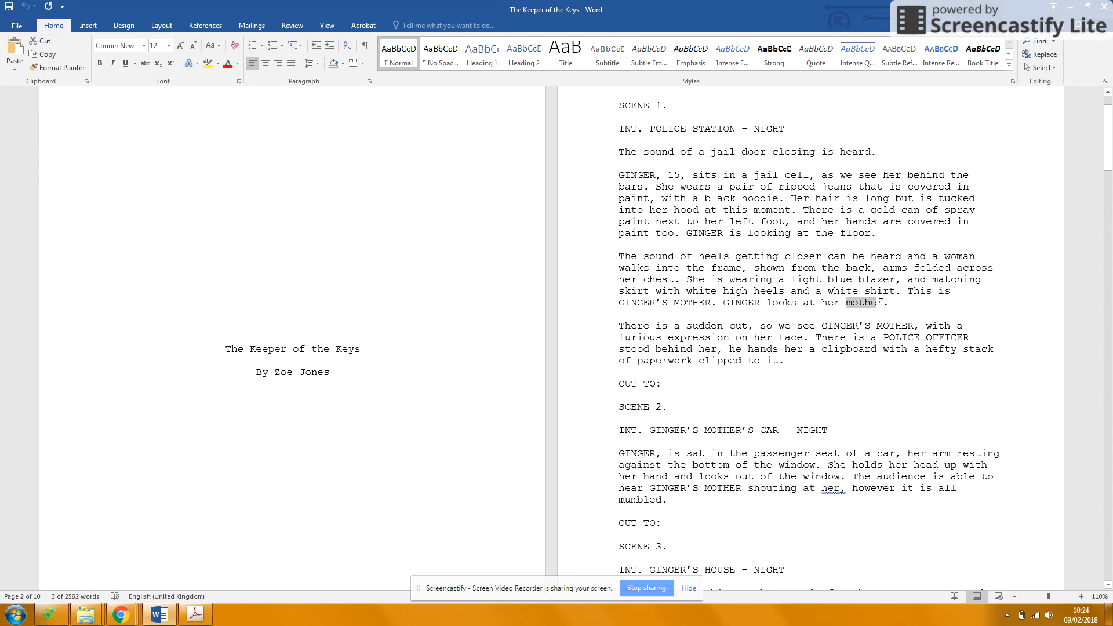
pyautogui.doubleClick(864, 303)
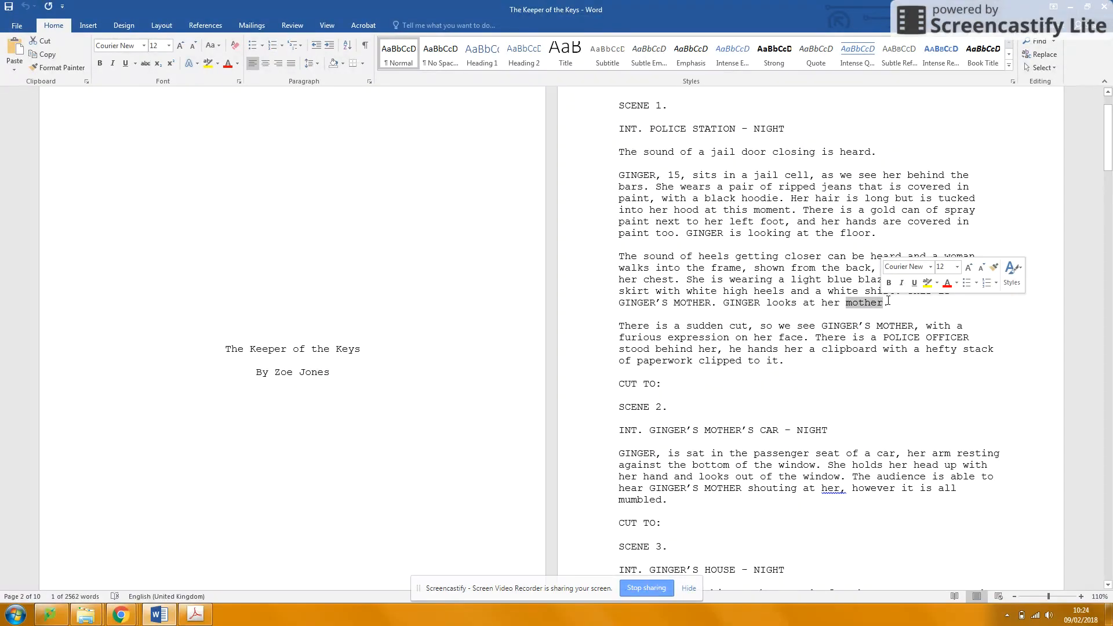
pyautogui.scroll(-3)
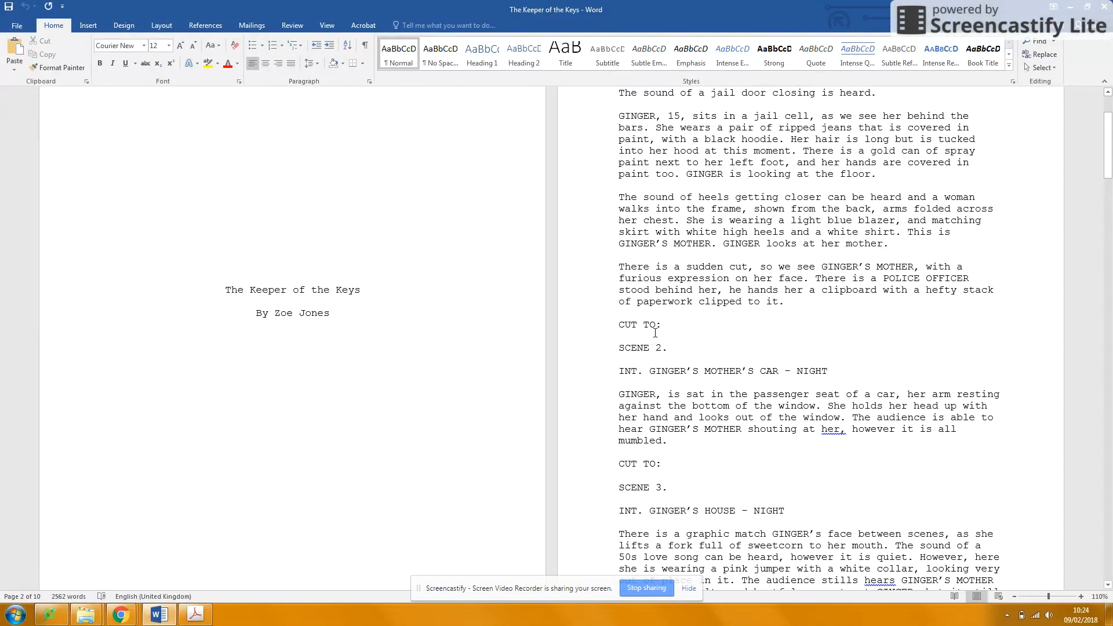
# - Select Scene 1's 'CUT TO' line and sudden-cut sentence, then move on to Scene 2's car description
pyautogui.moveTo(618, 325); pyautogui.dragTo(660, 325)
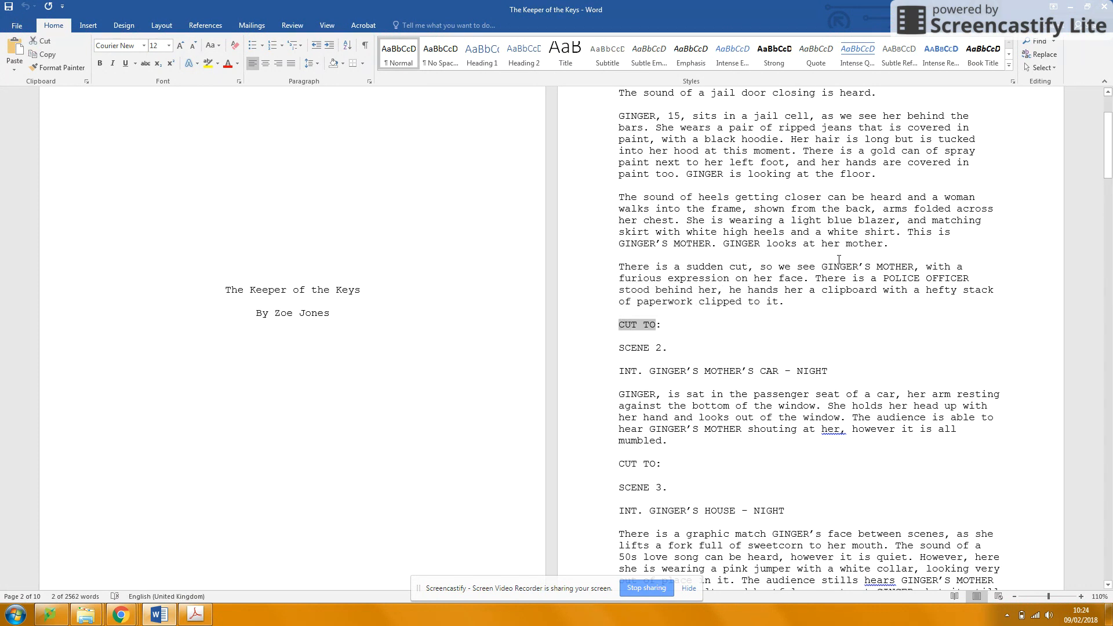
pyautogui.doubleClick(631, 266)
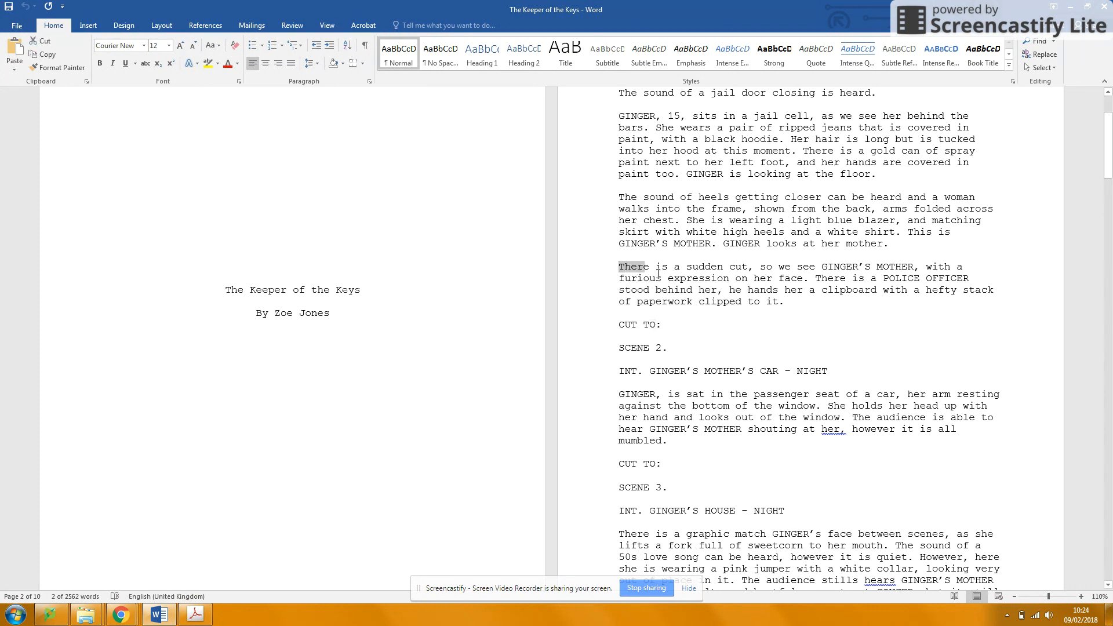
pyautogui.moveTo(619, 266); pyautogui.dragTo(815, 266)
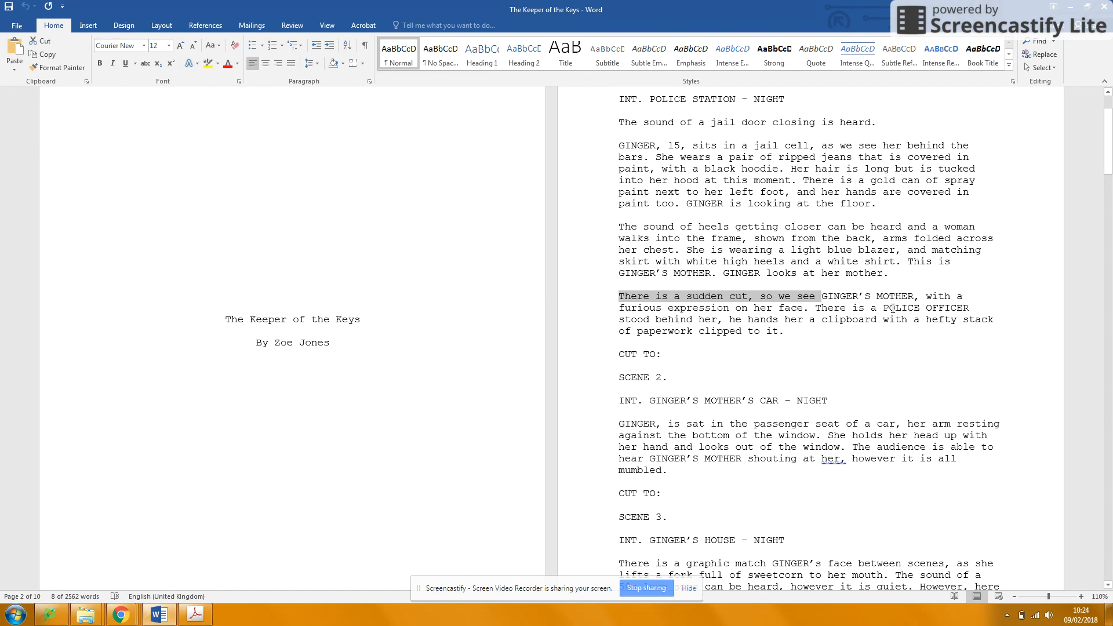
pyautogui.scroll(-3)
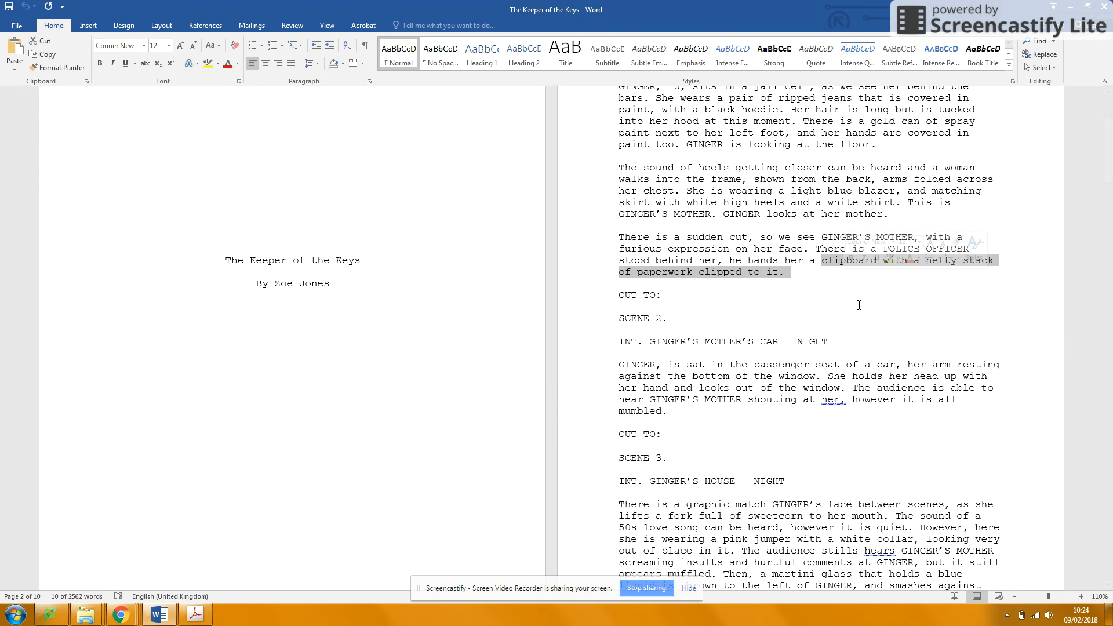
pyautogui.scroll(-3)
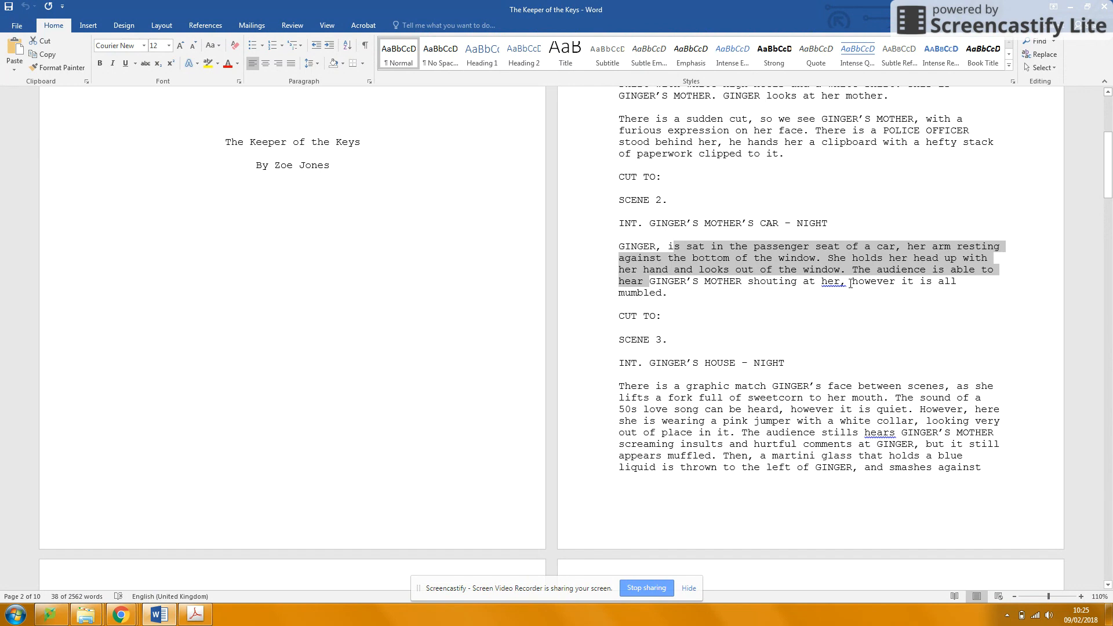
pyautogui.scroll(-3)
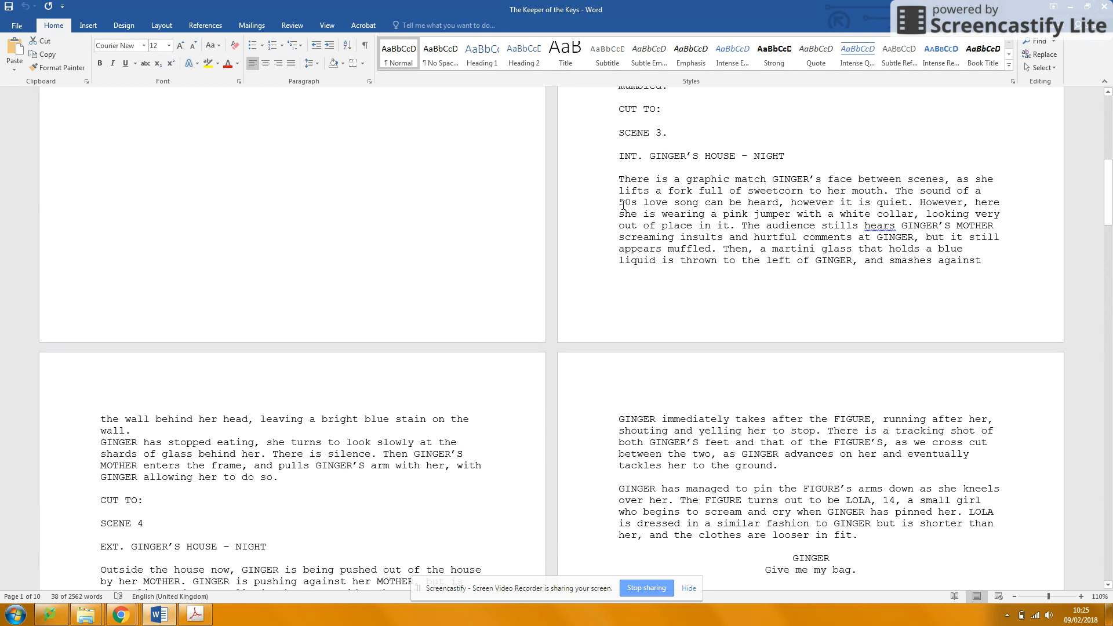
pyautogui.moveTo(616, 202); pyautogui.dragTo(701, 202)
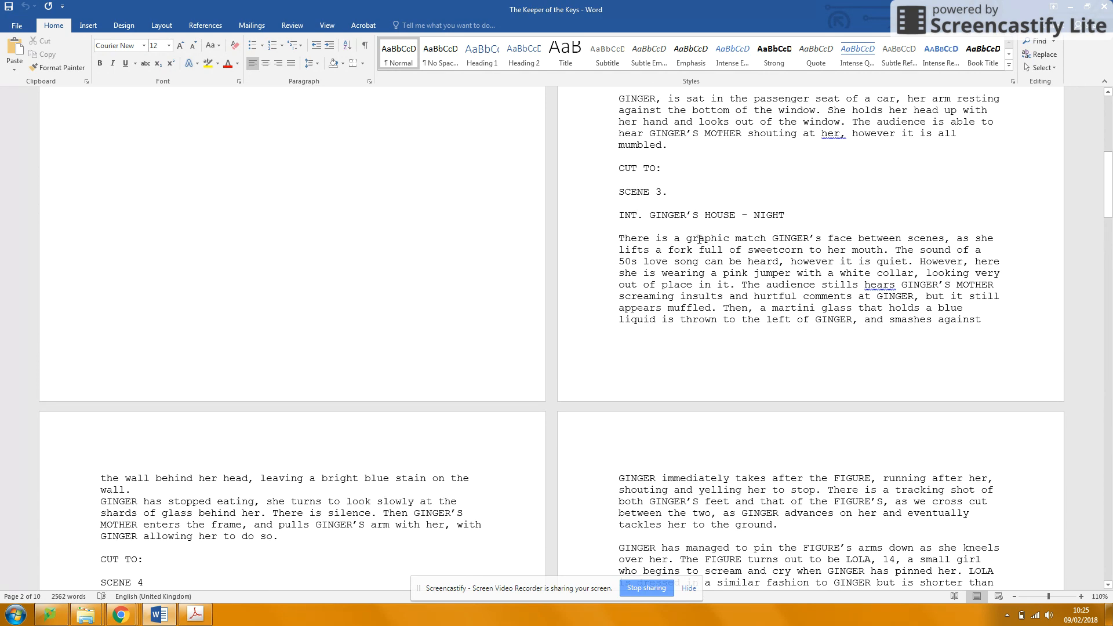
pyautogui.moveTo(685, 238); pyautogui.dragTo(823, 238)
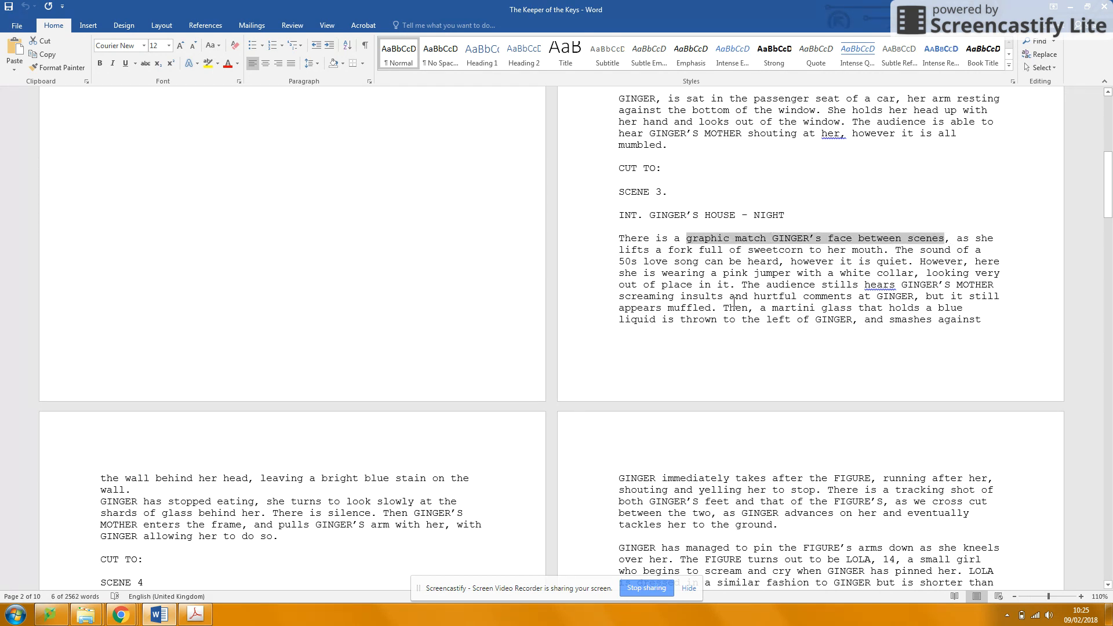
pyautogui.moveTo(932, 279)
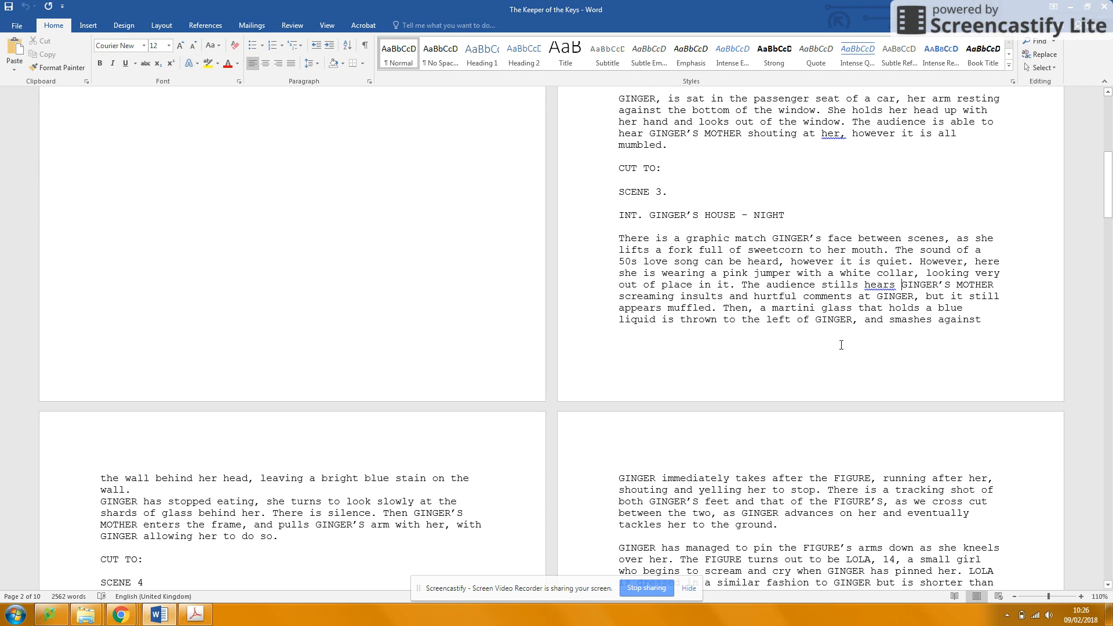
pyautogui.scroll(-3)
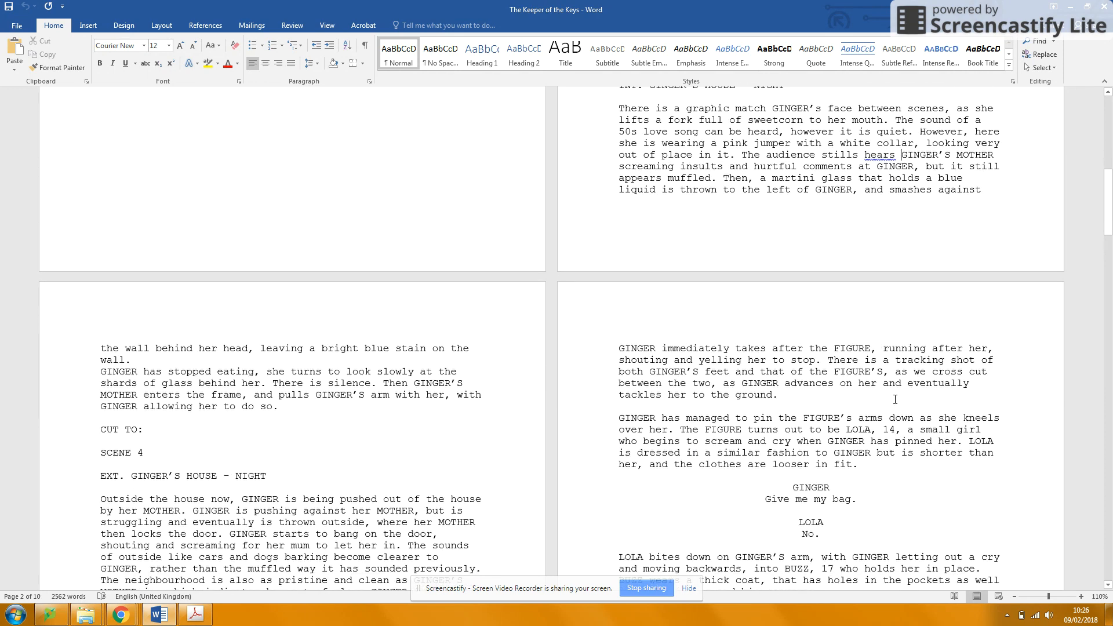
pyautogui.scroll(-3)
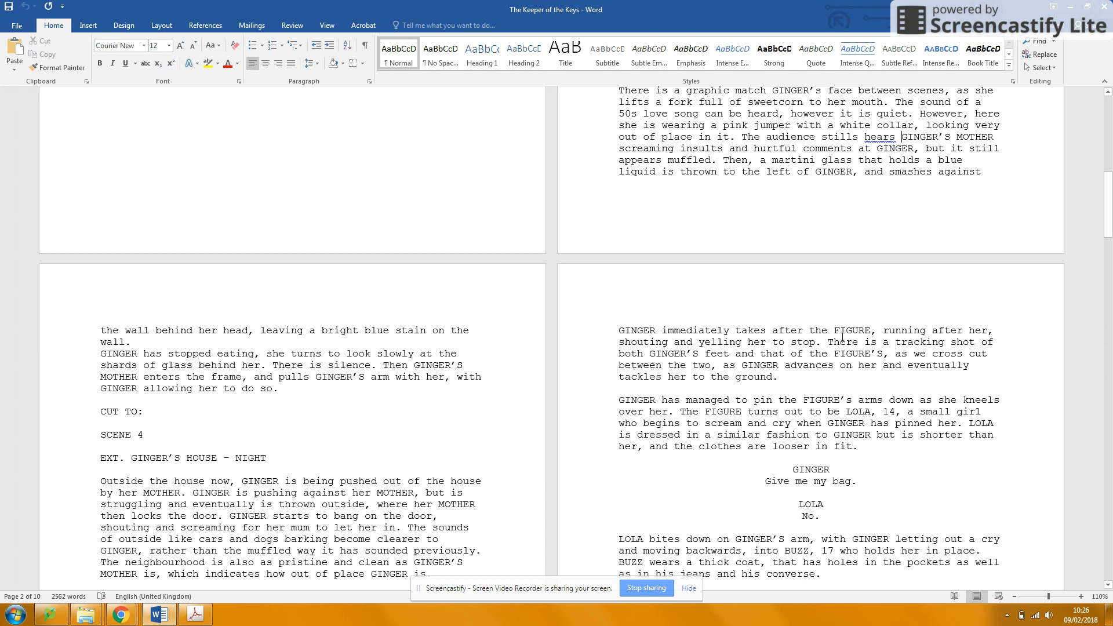
pyautogui.scroll(-3)
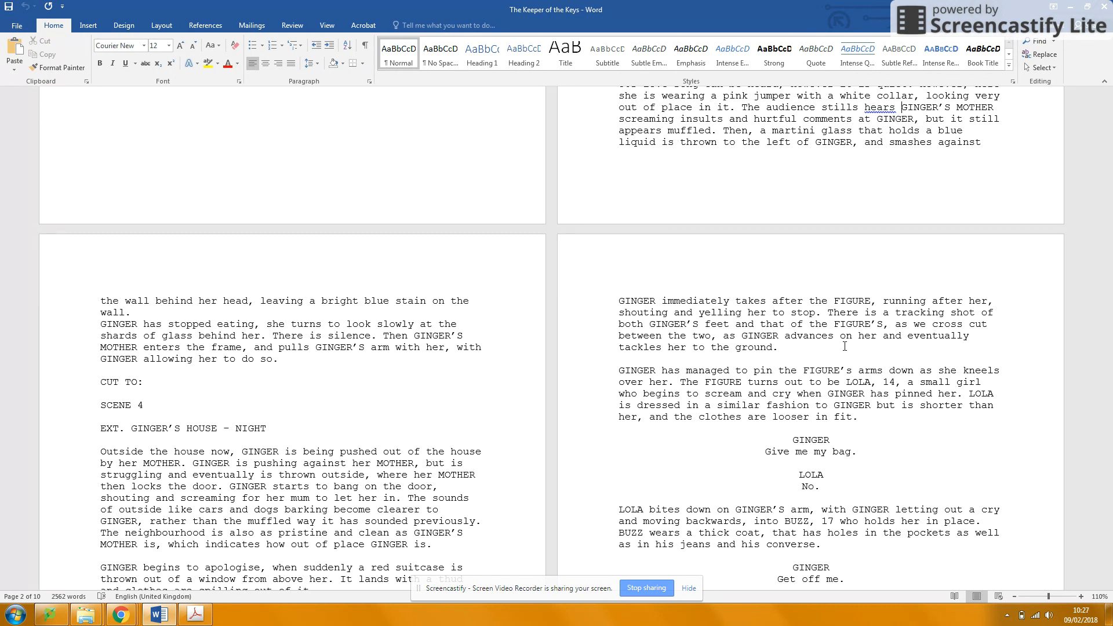
pyautogui.moveTo(487, 405)
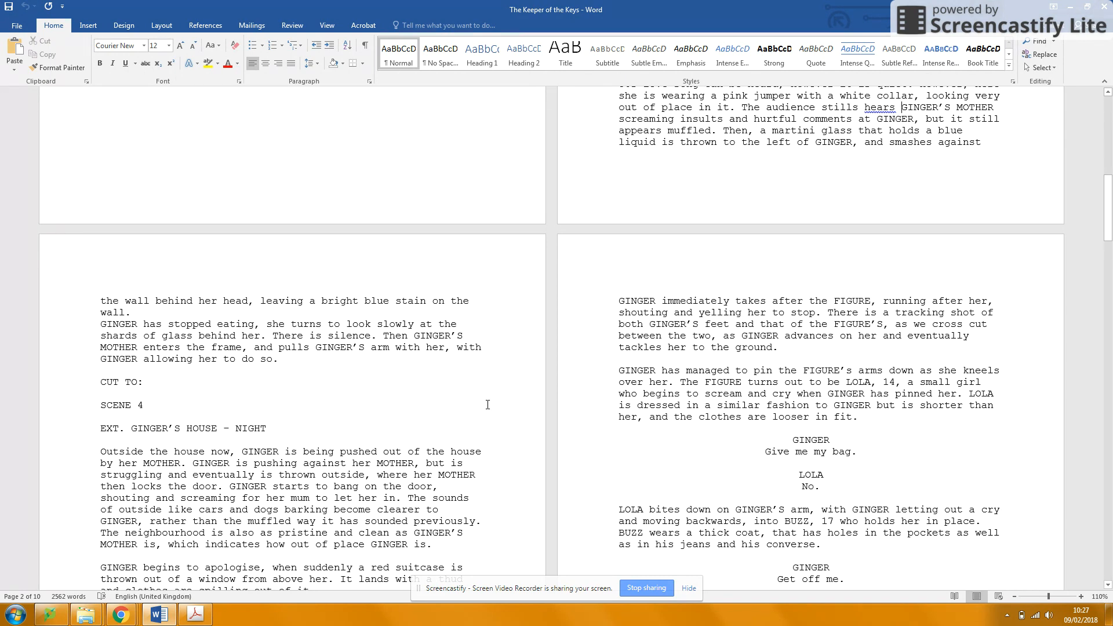
# - Select the 'GINGER has stopped eating' paragraph on page 3 where her MOTHER pulls her away
pyautogui.scroll(-3)
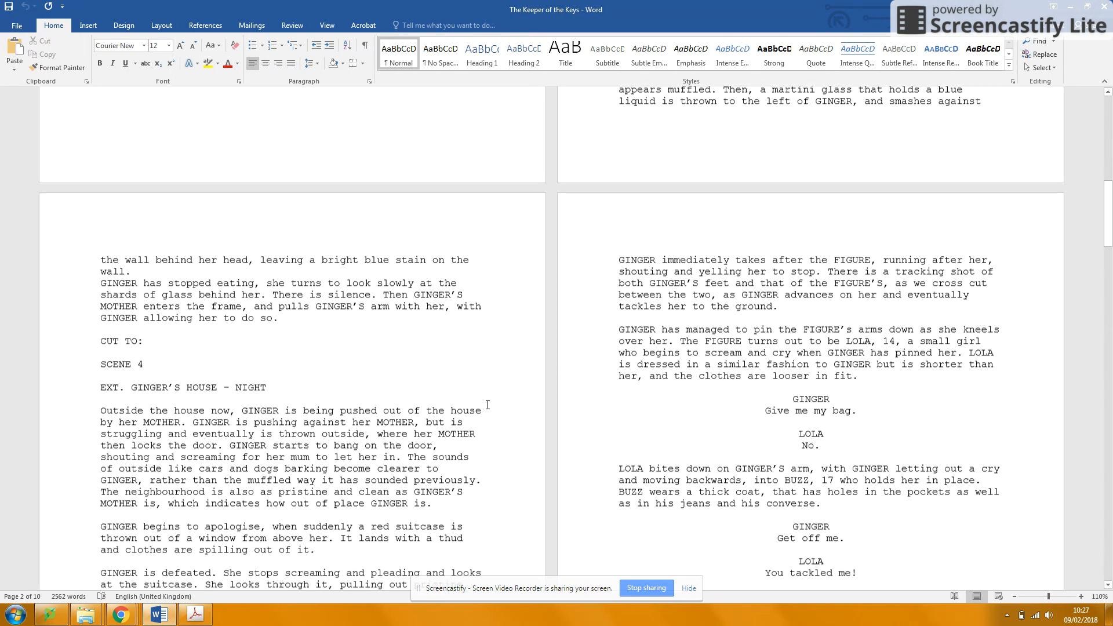
pyautogui.scroll(-3)
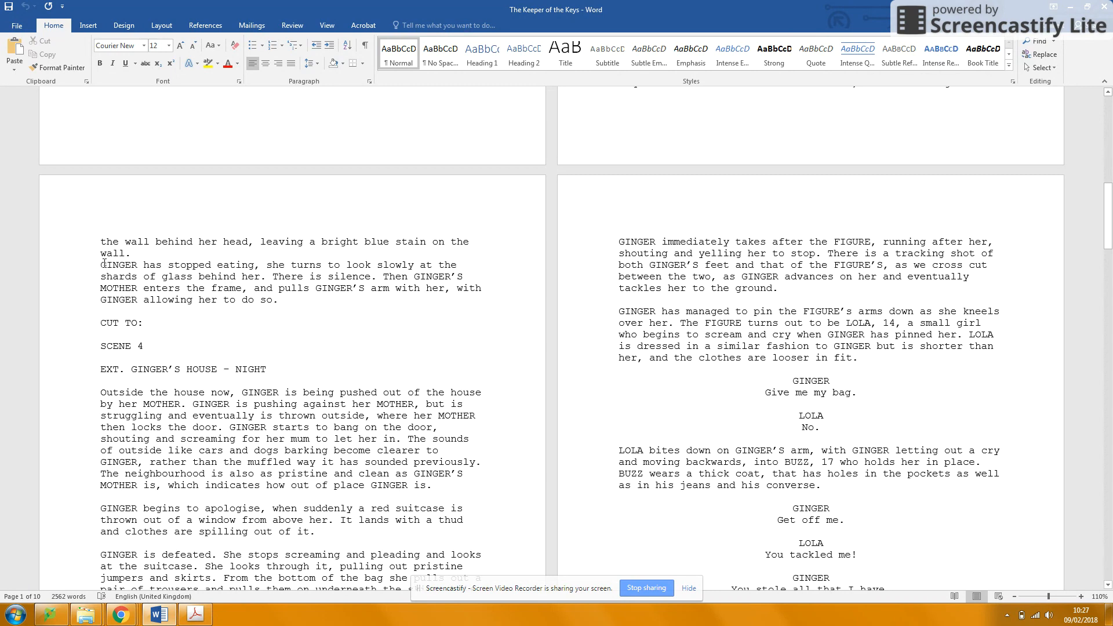
pyautogui.moveTo(100, 264); pyautogui.dragTo(284, 300)
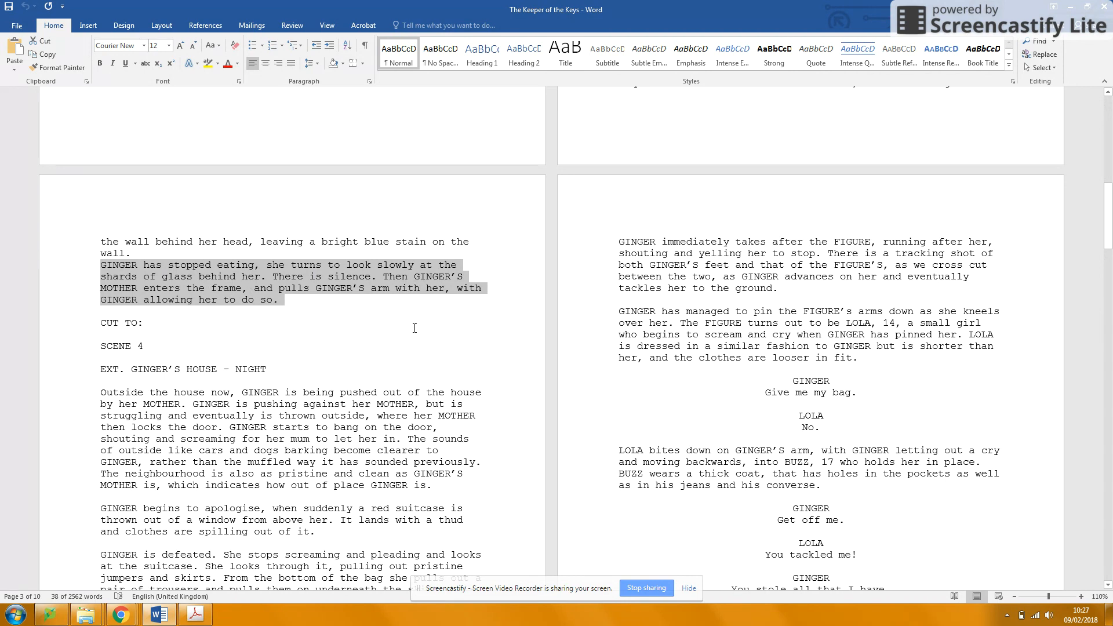
pyautogui.scroll(-3)
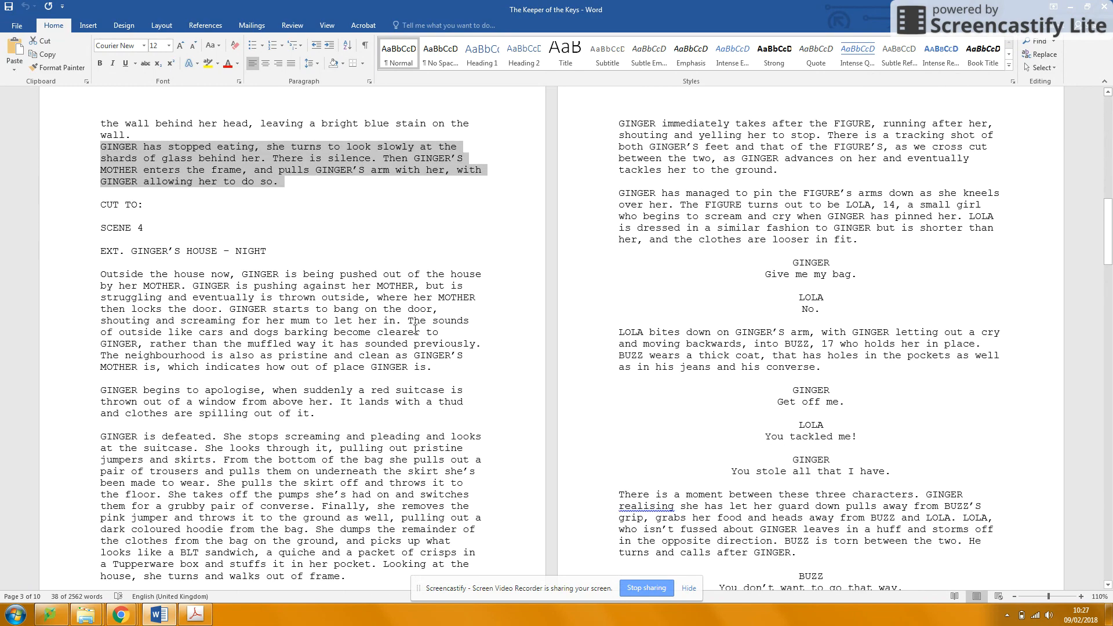
pyautogui.scroll(-3)
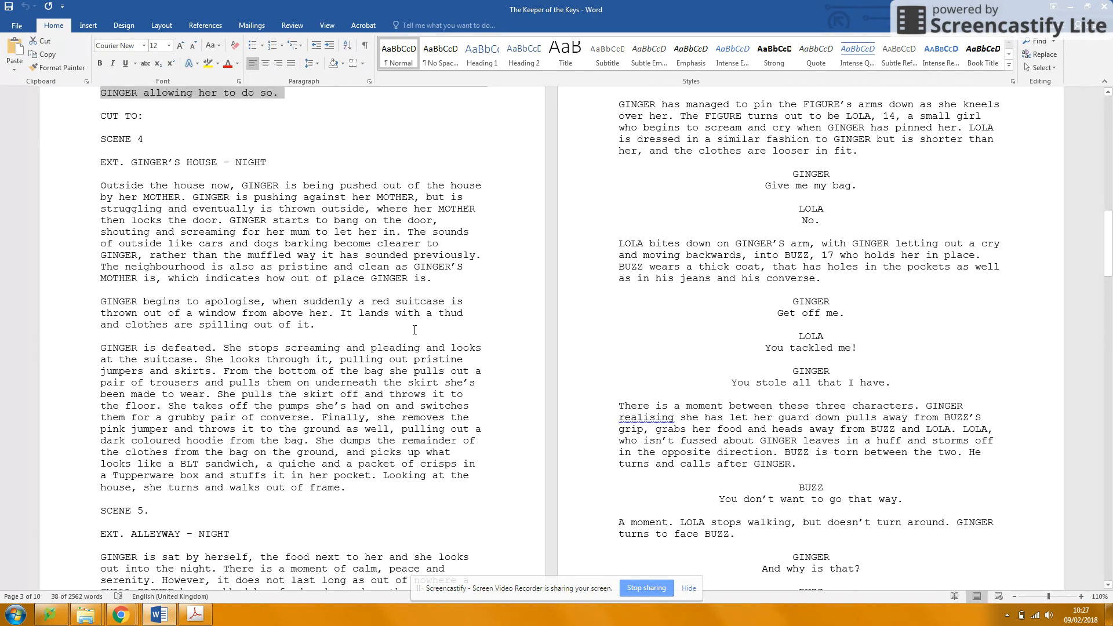
pyautogui.scroll(3)
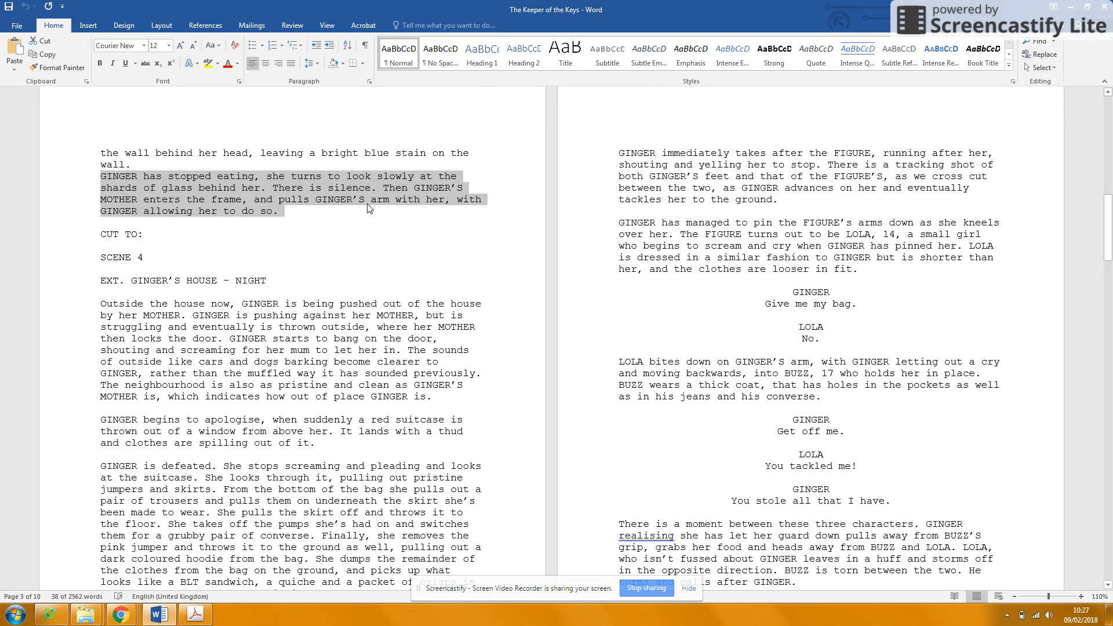
pyautogui.moveTo(401, 182)
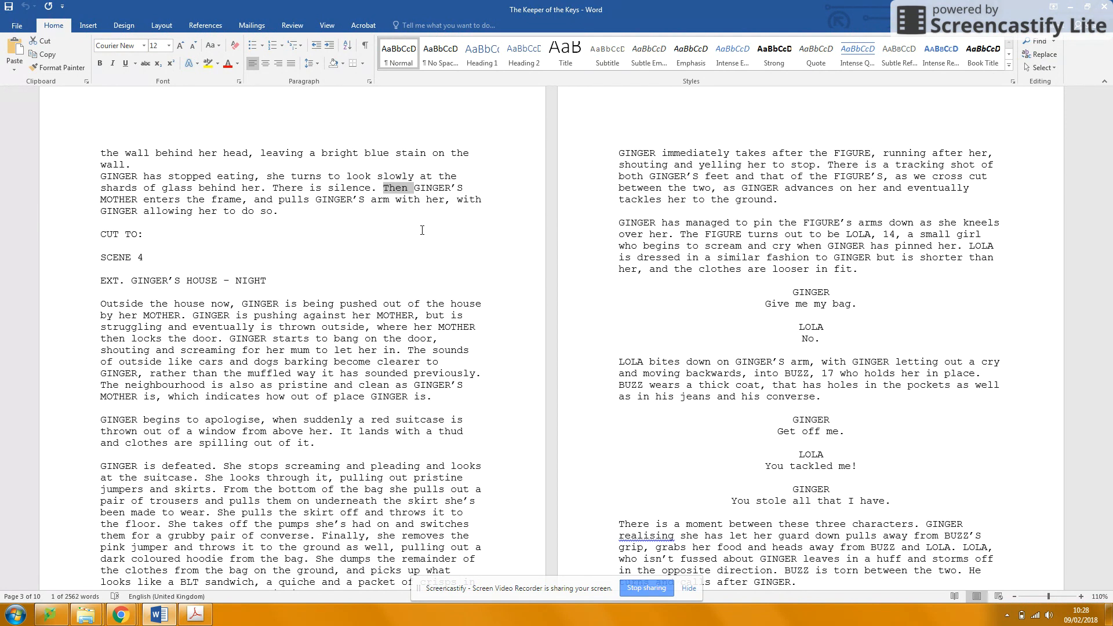
# - Select Scene 4's sentence about outside sounds of cars and dogs as wordy description
pyautogui.scroll(-3)
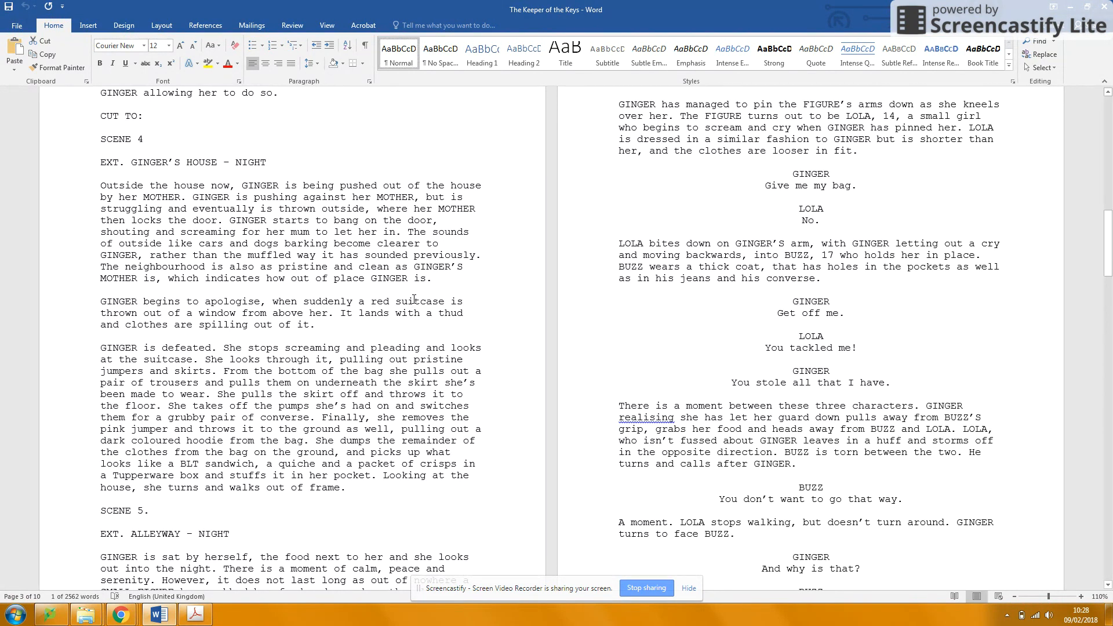
pyautogui.moveTo(438, 345)
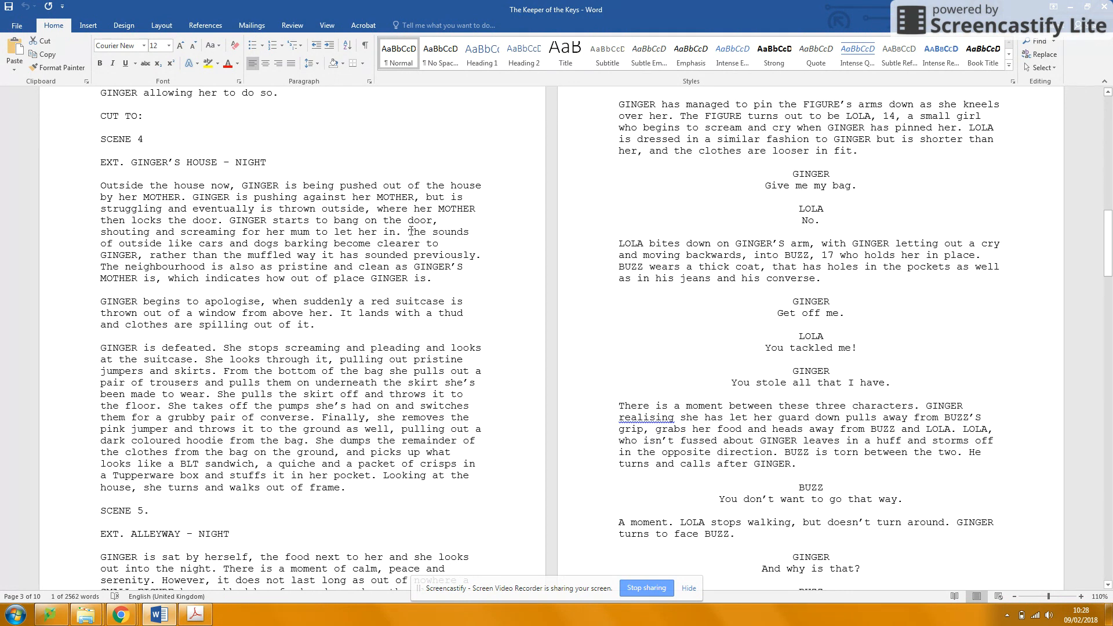
pyautogui.moveTo(411, 232); pyautogui.dragTo(439, 243)
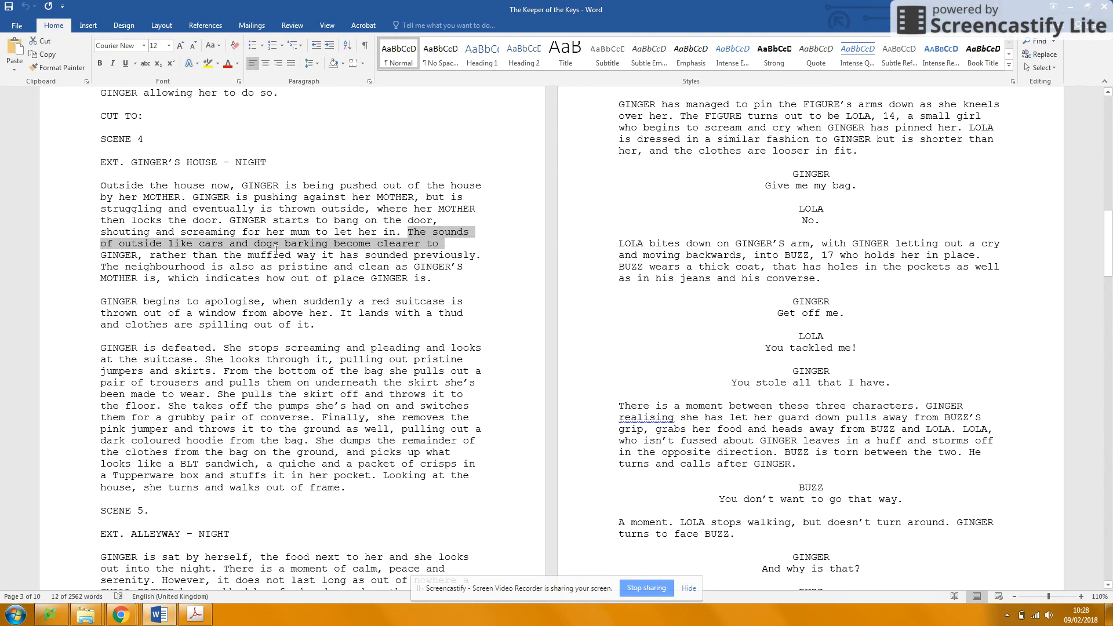
pyautogui.moveTo(116, 243)
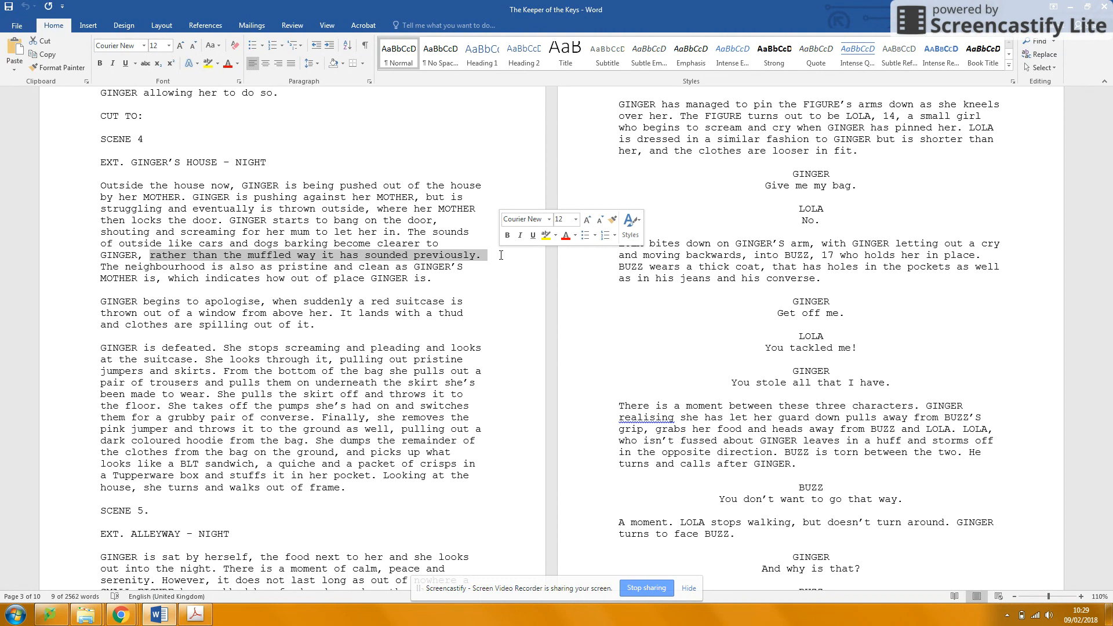
pyautogui.scroll(-3)
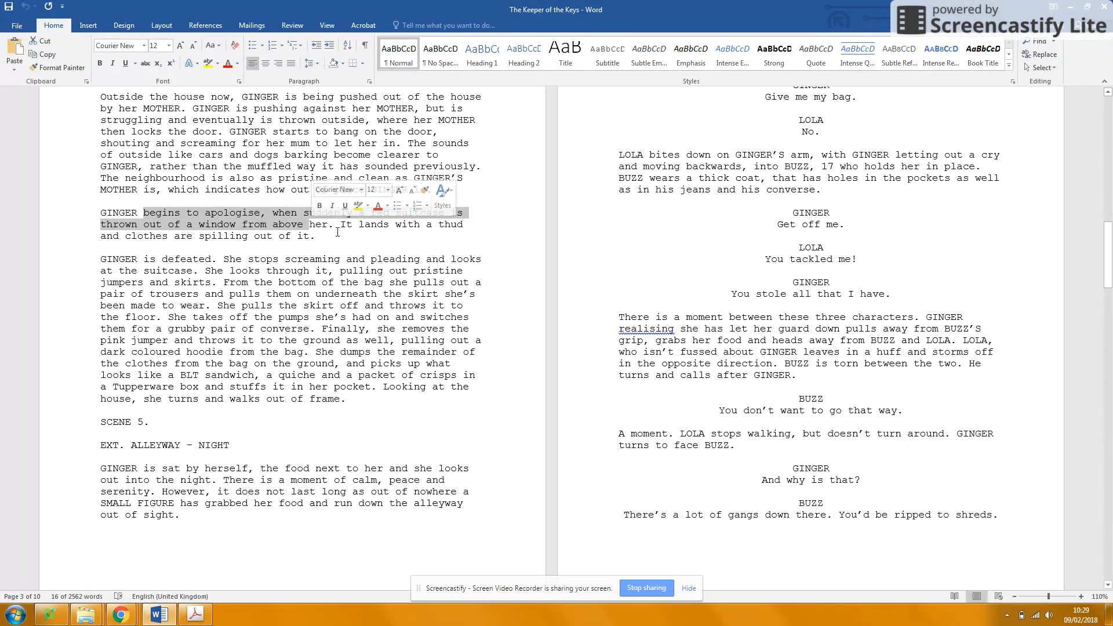
# - Move through the 'GINGER is defeated' paragraph from rummaging the suitcase to walking out of frame
pyautogui.scroll(-3)
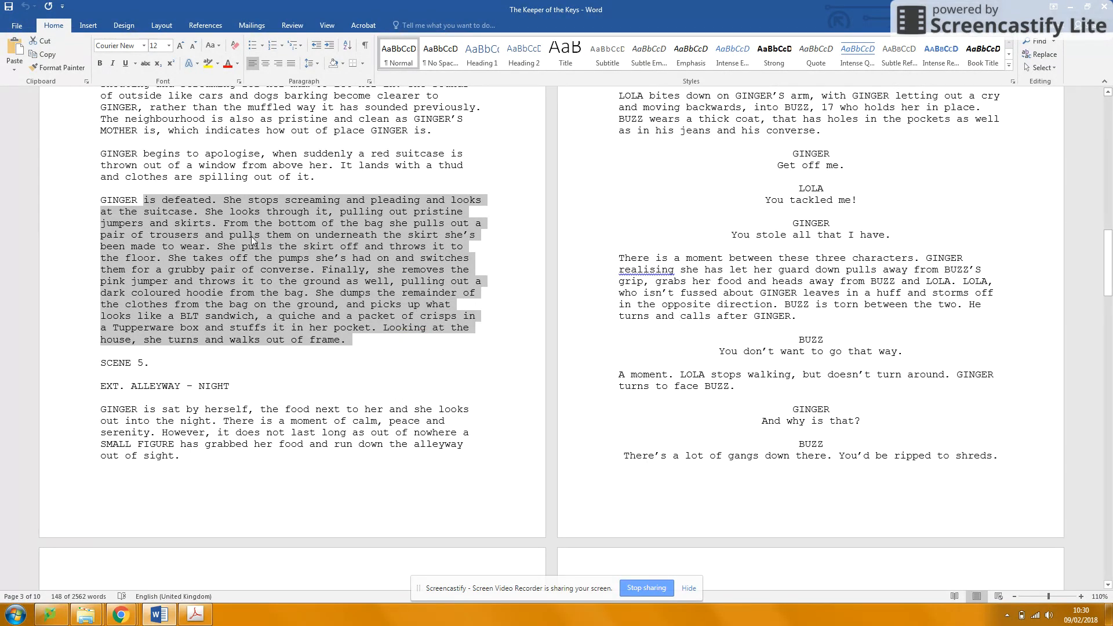
pyautogui.moveTo(358, 364)
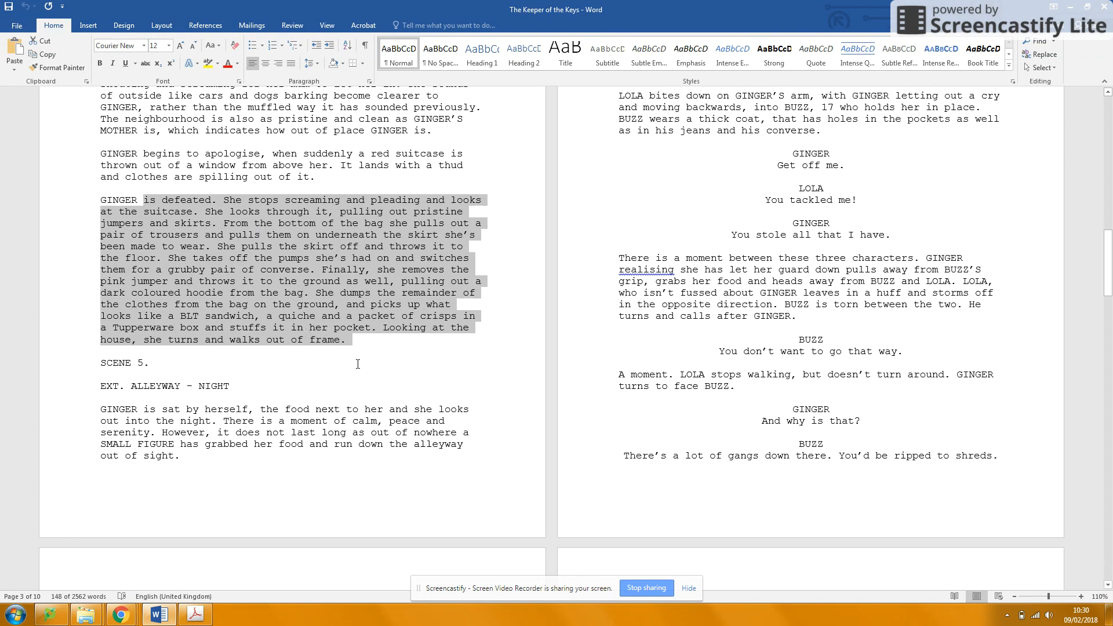
pyautogui.scroll(-3)
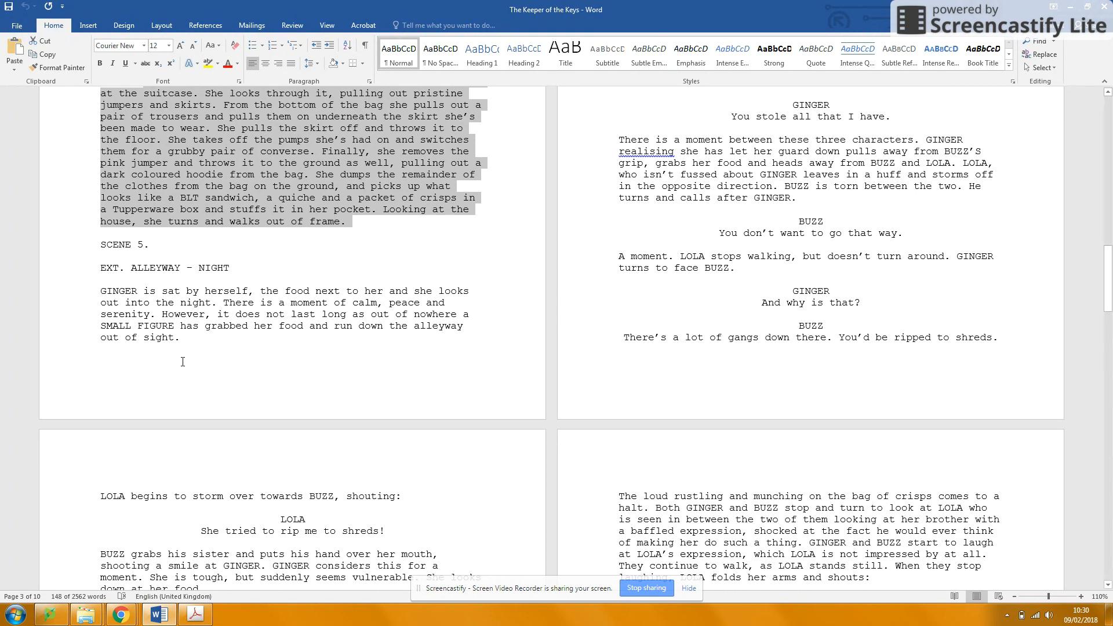
pyautogui.moveTo(279, 375)
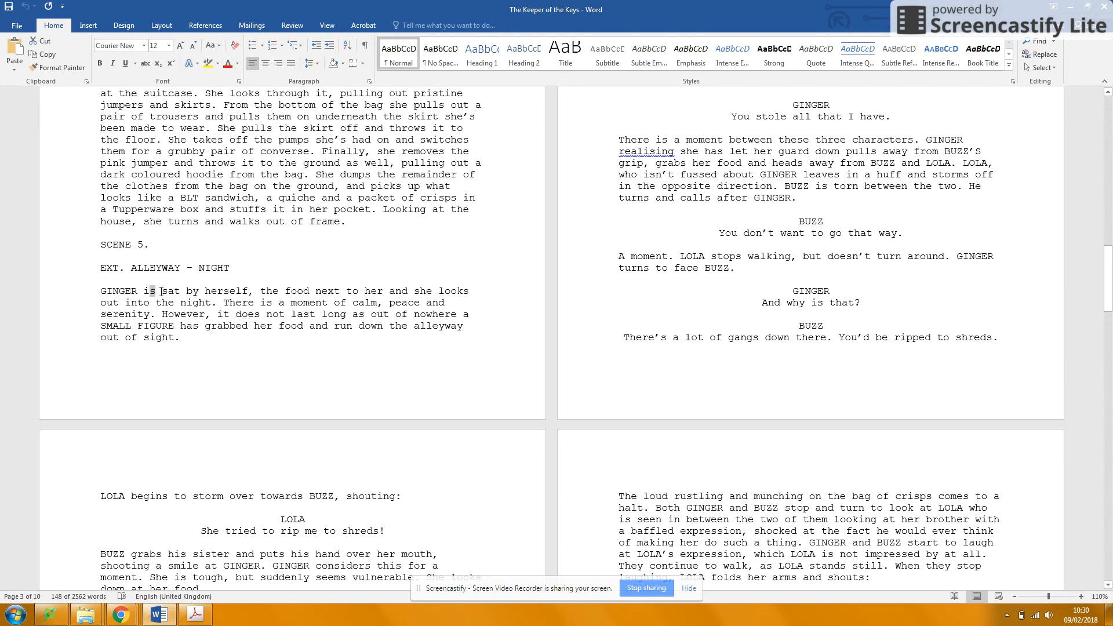
# - Select the 'GINGER immediately takes after the FIGURE' chase paragraph where she tackles her
pyautogui.moveTo(142, 290); pyautogui.dragTo(203, 314)
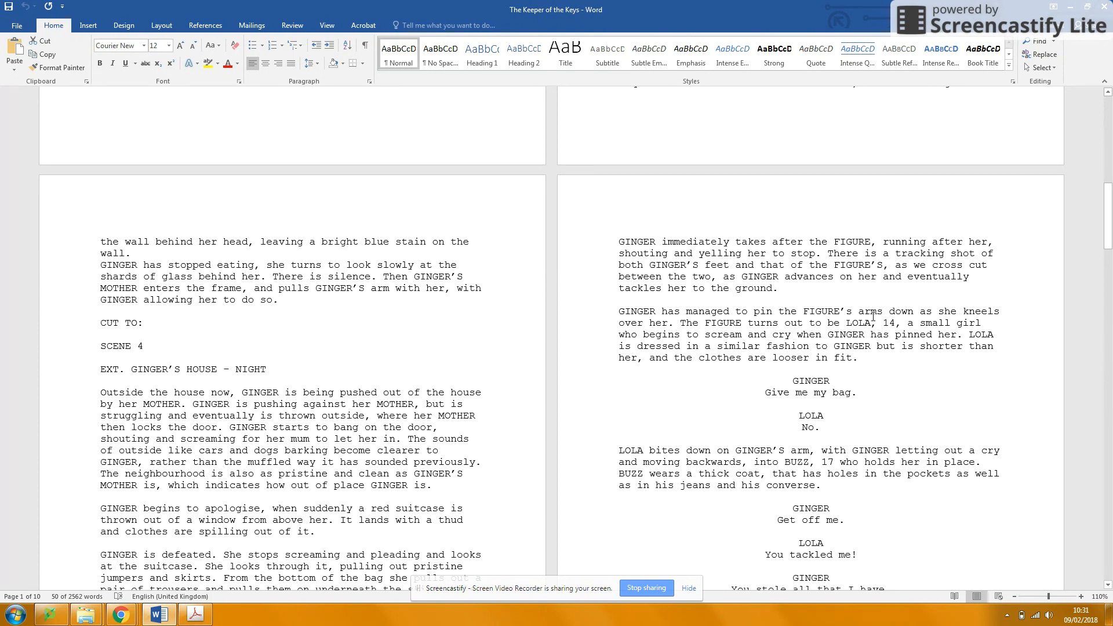
pyautogui.moveTo(612, 234)
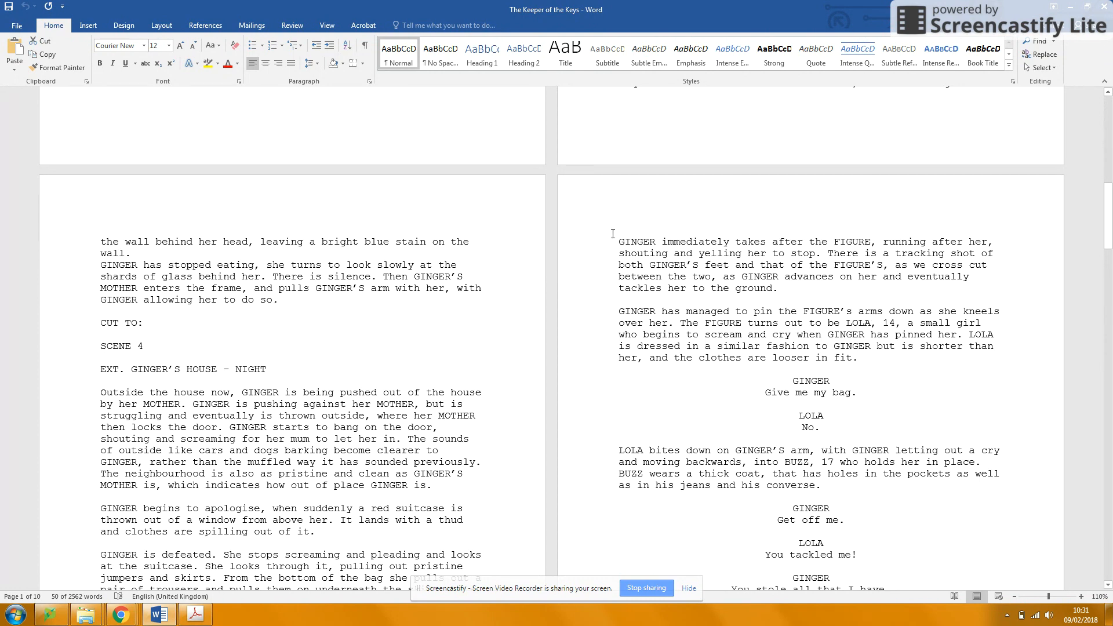
pyautogui.moveTo(618, 241); pyautogui.dragTo(698, 253)
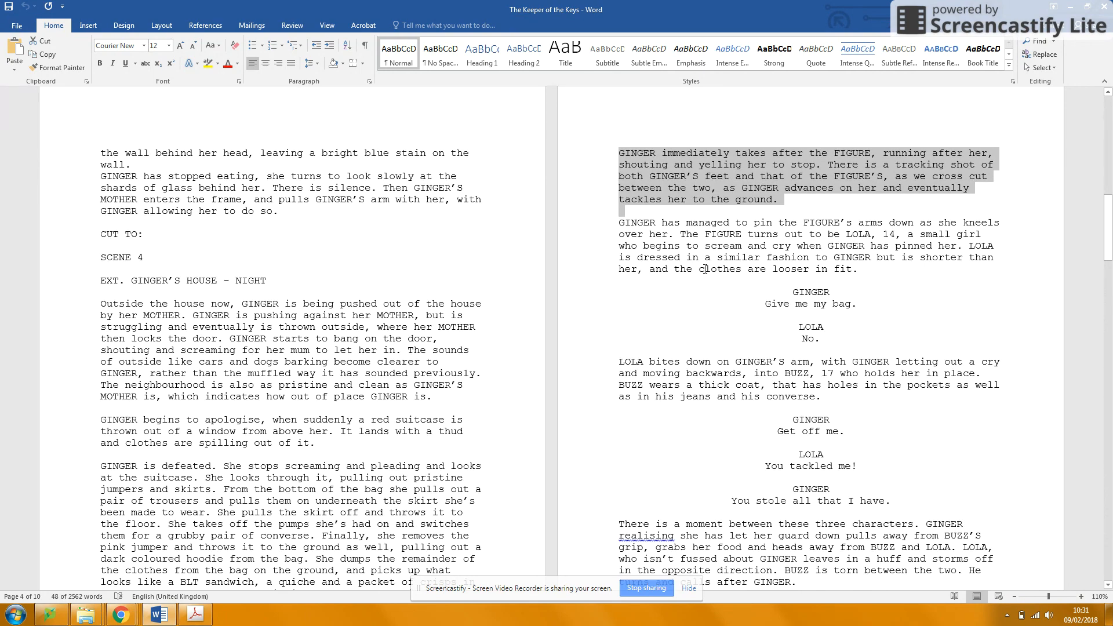
# - Select the word FIGURE, then the phrase about LOLA screaming and letting out a cry
pyautogui.scroll(-3)
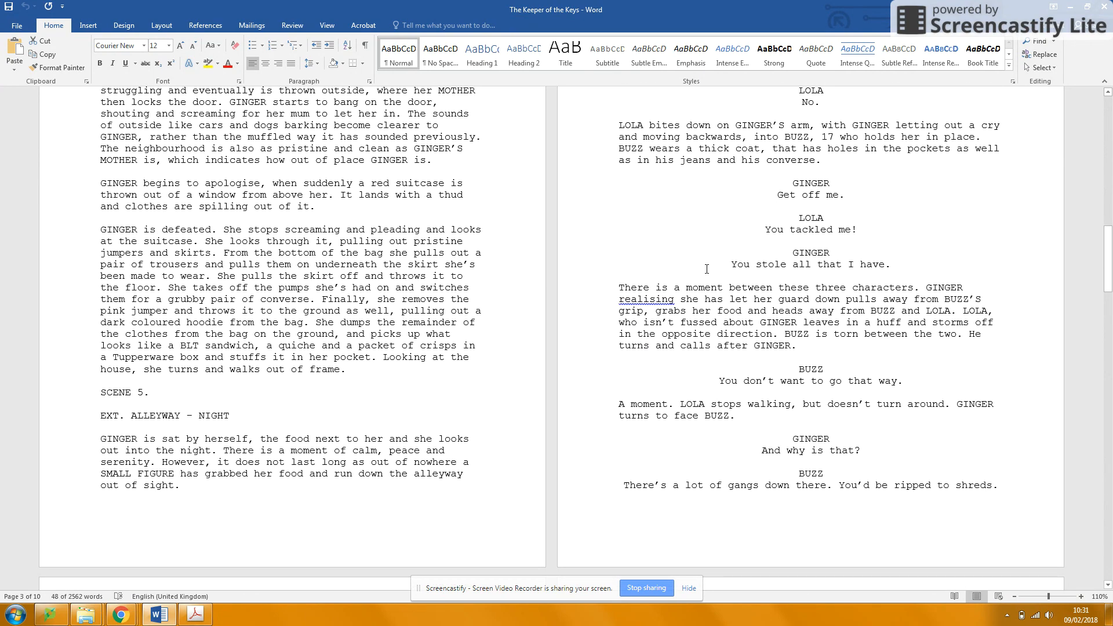
pyautogui.scroll(-3)
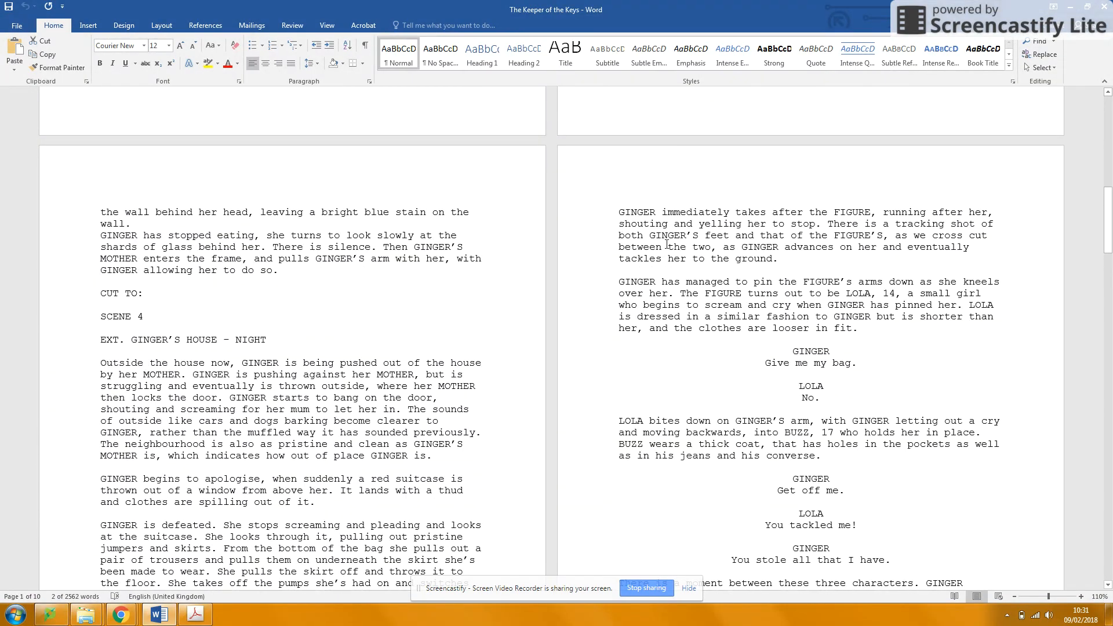
pyautogui.doubleClick(853, 211)
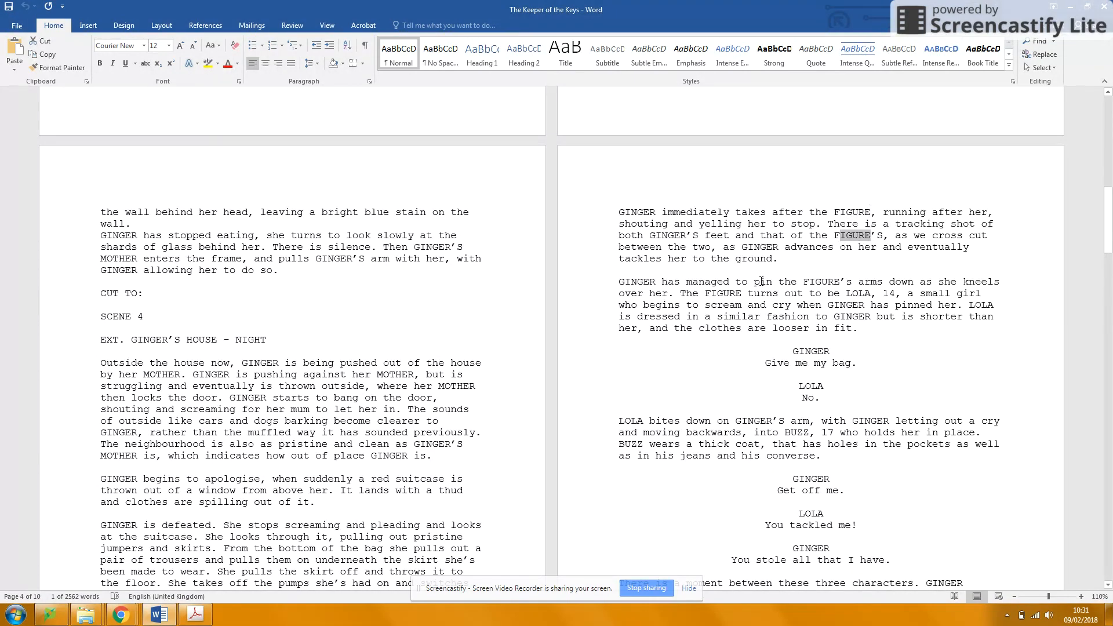
pyautogui.moveTo(692, 281)
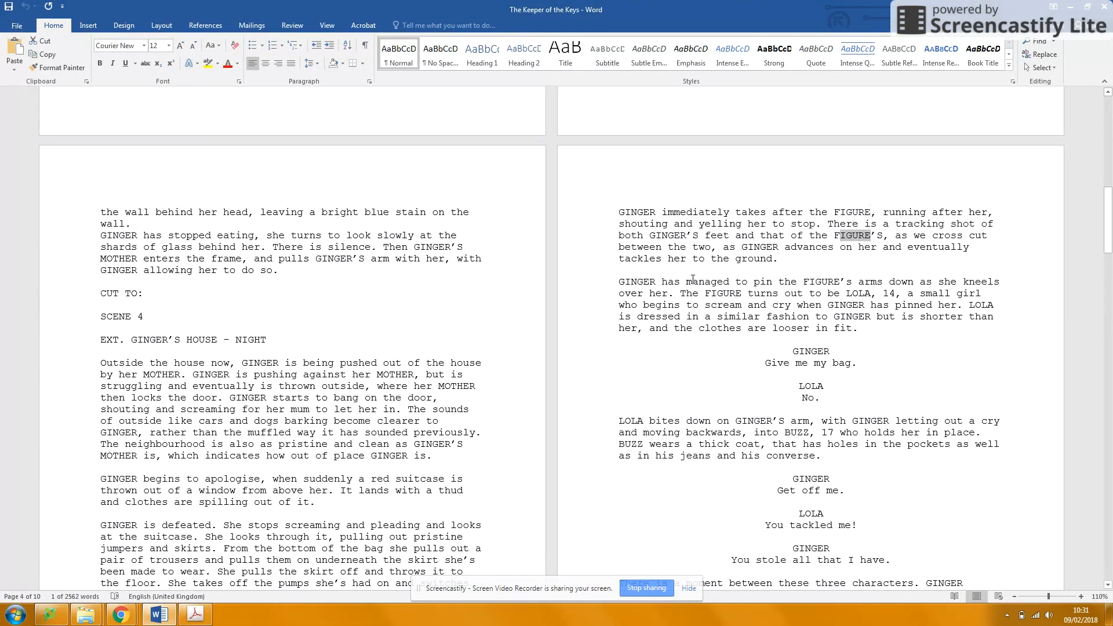
pyautogui.moveTo(685, 294)
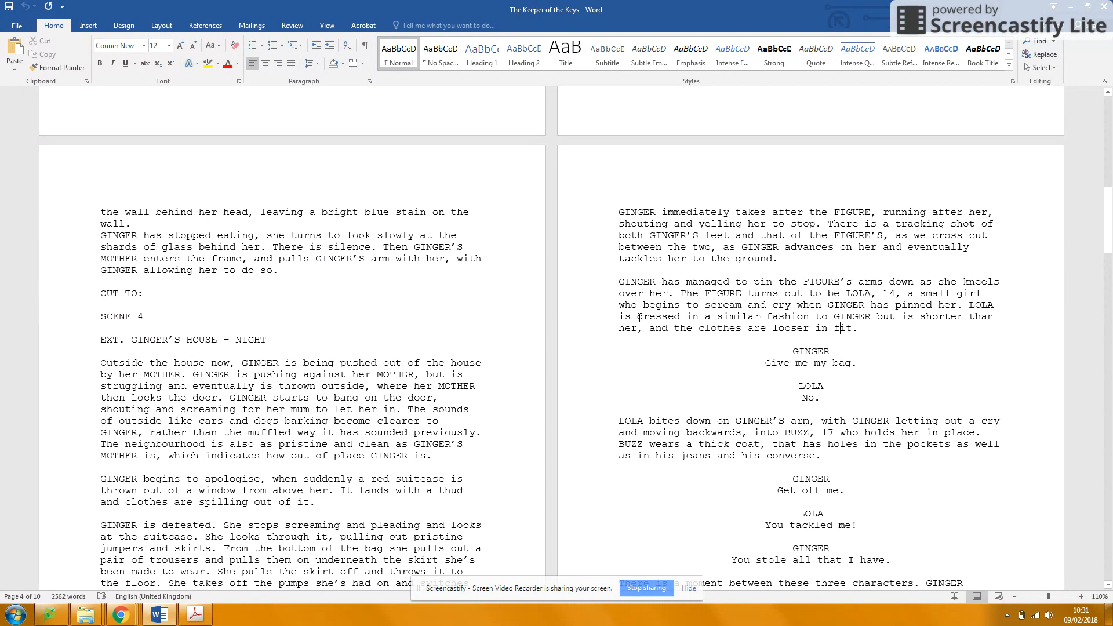
pyautogui.moveTo(618, 304); pyautogui.dragTo(936, 305)
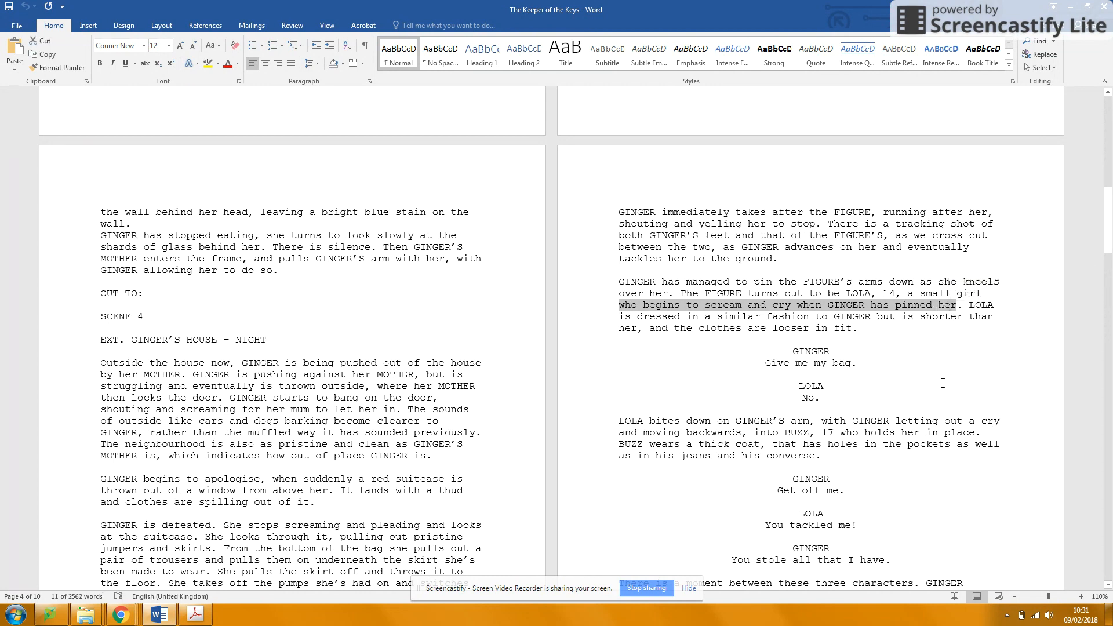
pyautogui.scroll(-3)
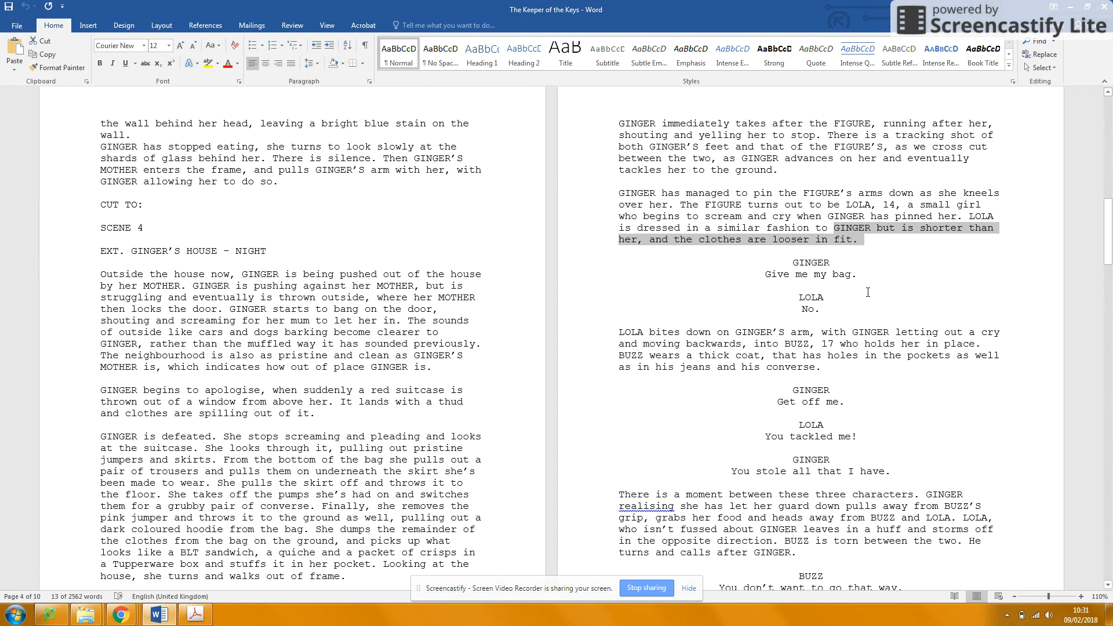
pyautogui.scroll(-3)
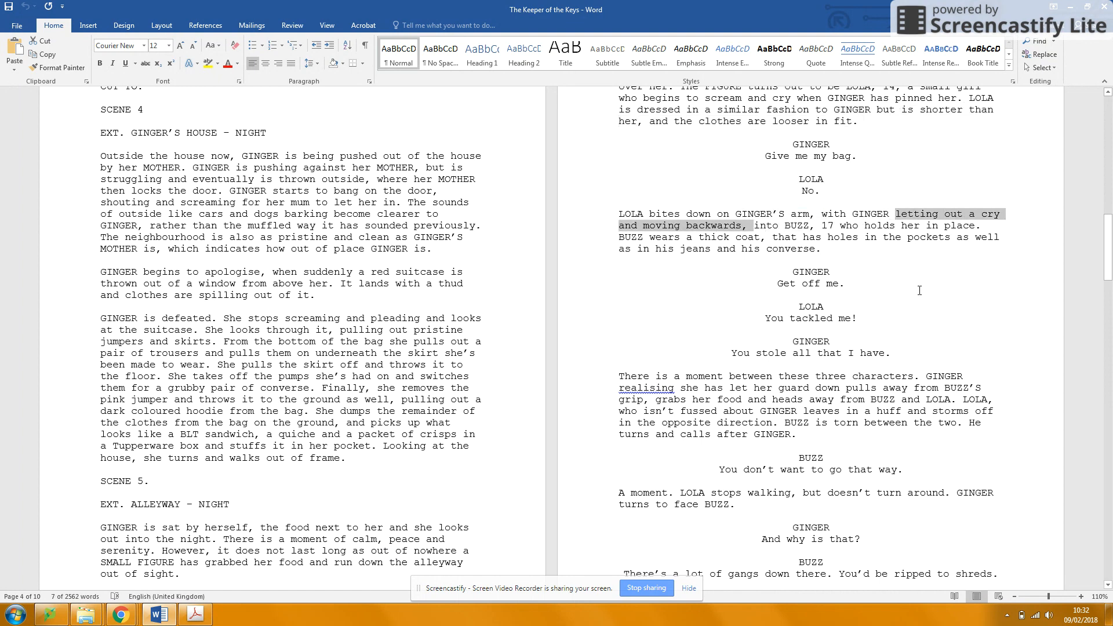
pyautogui.moveTo(923, 295)
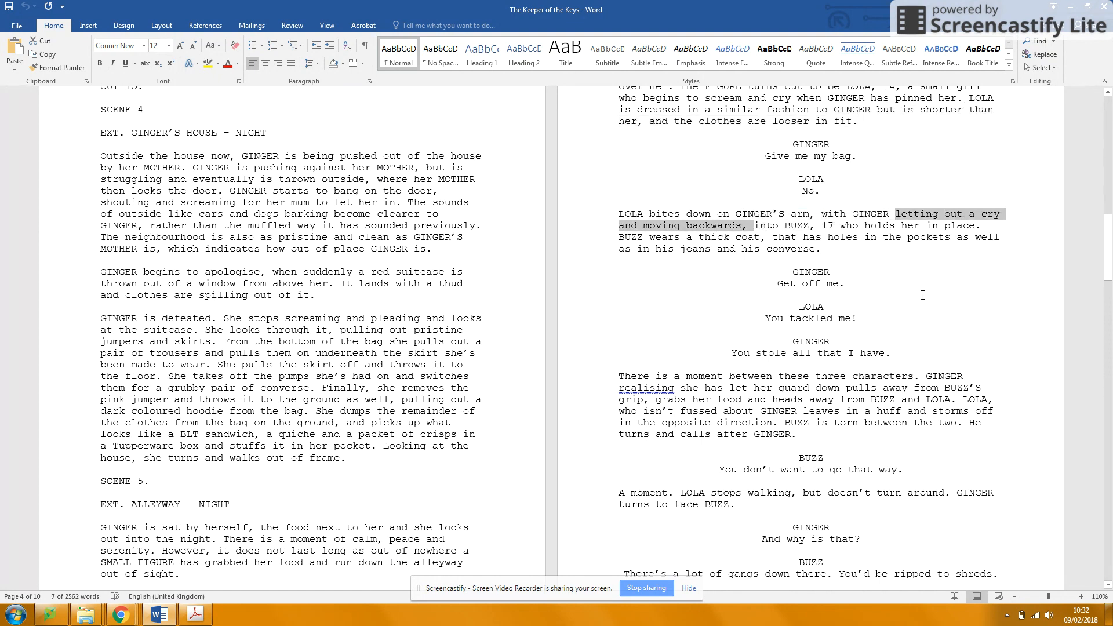